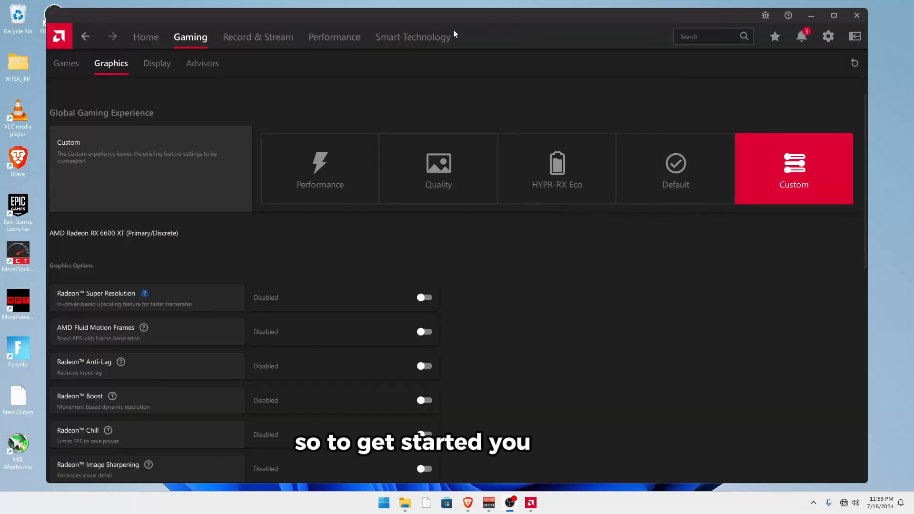
mouse_move(841, 293)
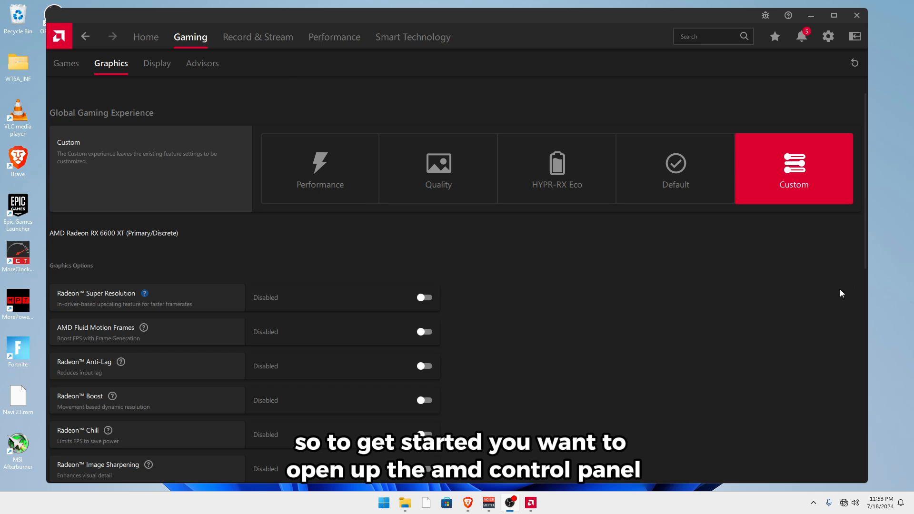
- Scroll the graphics settings down to the Texture Filtering Quality and Tessellation options
right_click(843, 291)
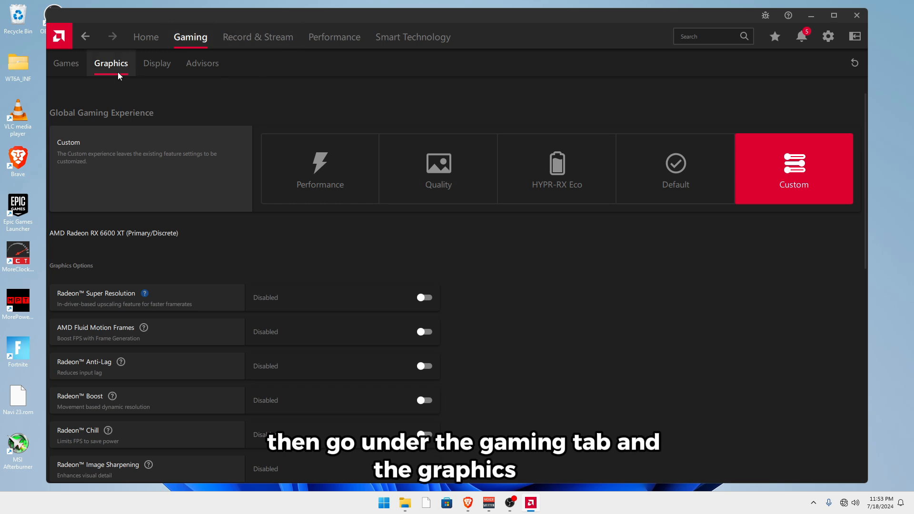
scroll(down, 3)
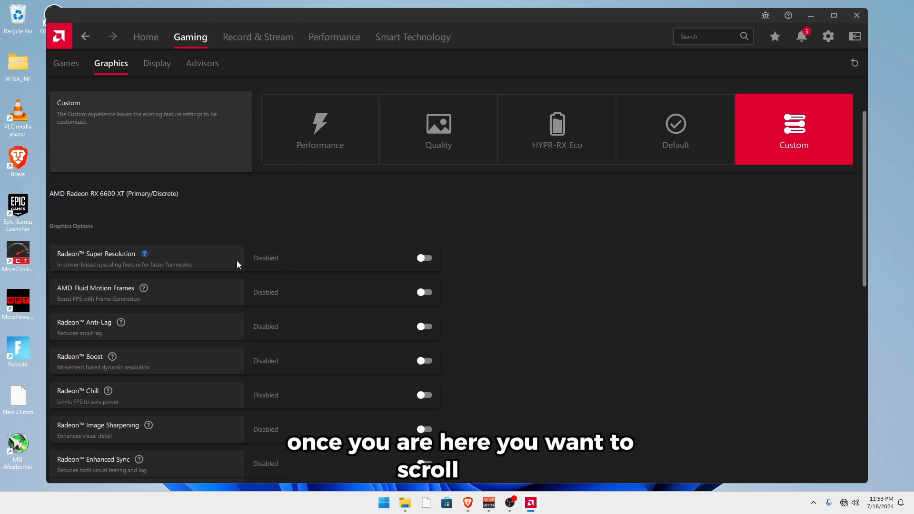
scroll(down, 3)
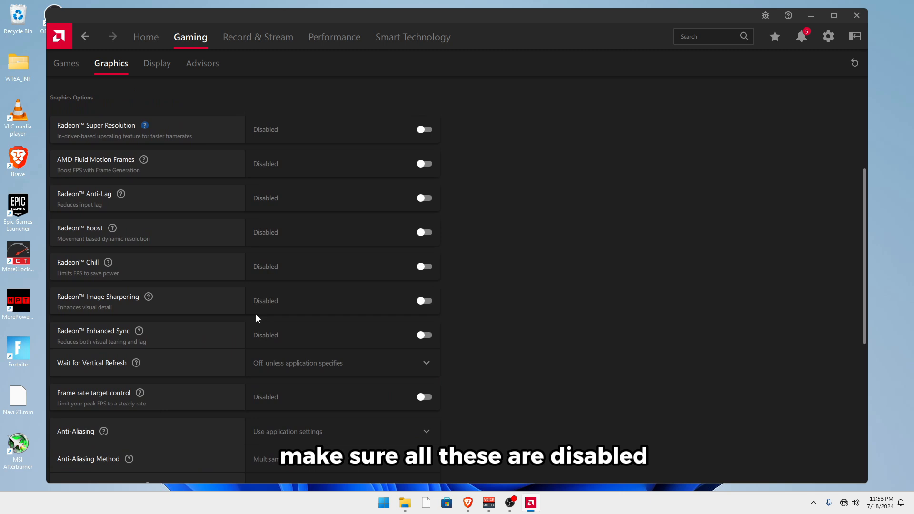
scroll(down, 3)
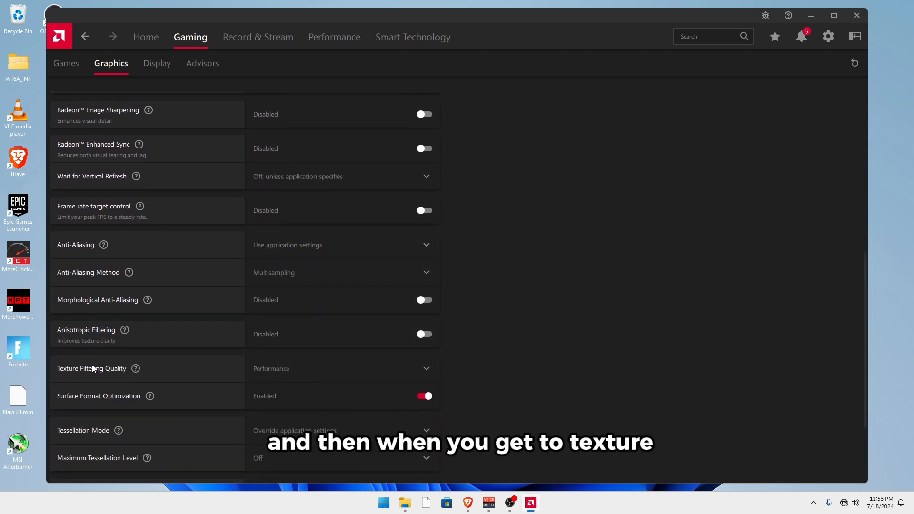
click(343, 368)
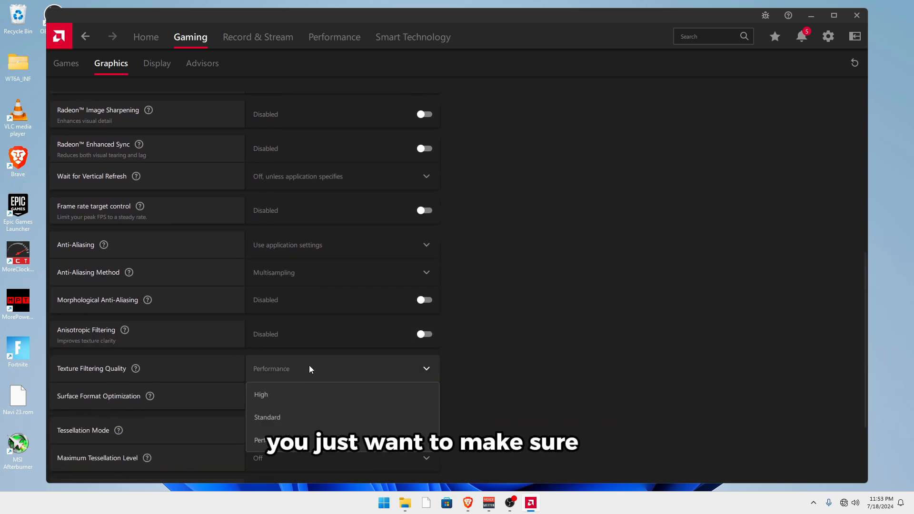
mouse_move(294, 424)
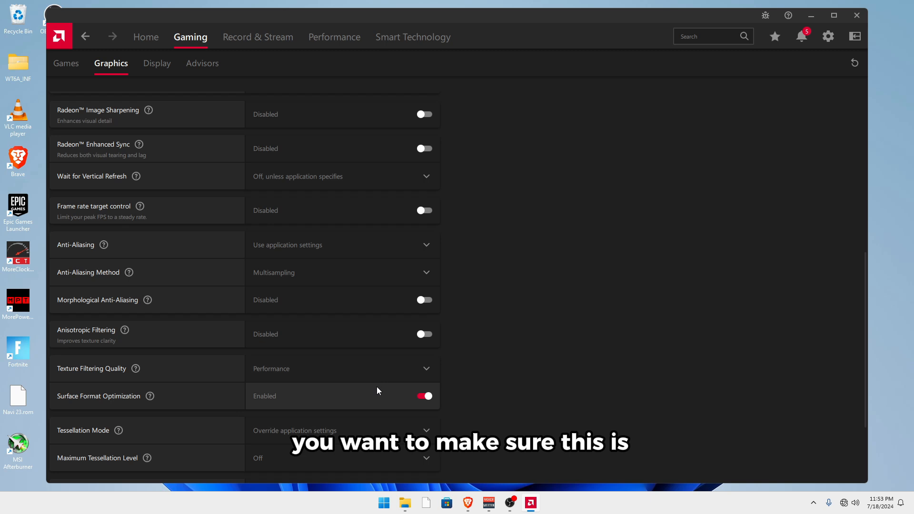
- Set Tessellation Mode to Override application settings
scroll(down, 3)
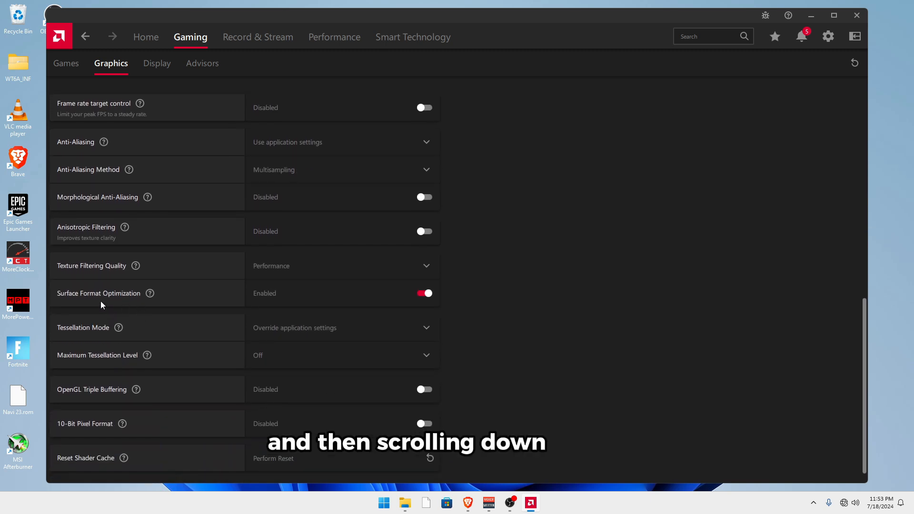
click(342, 326)
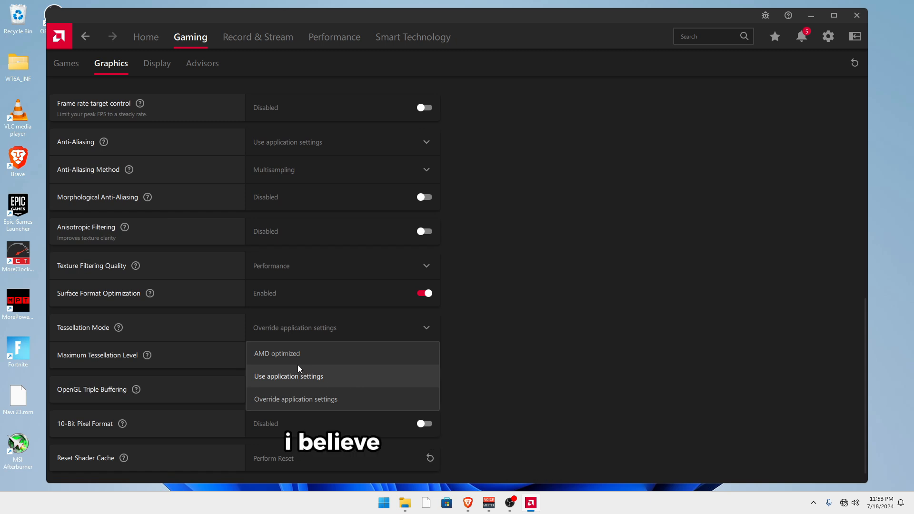
mouse_move(324, 384)
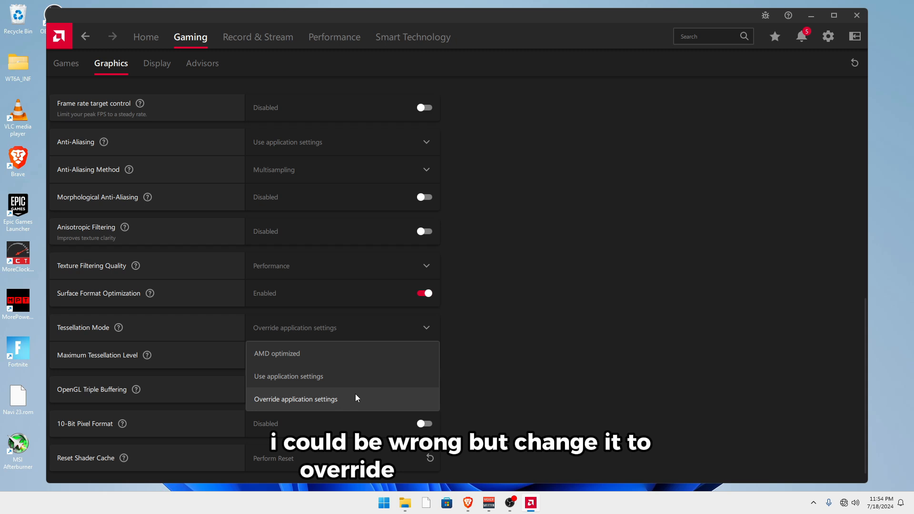
click(295, 399)
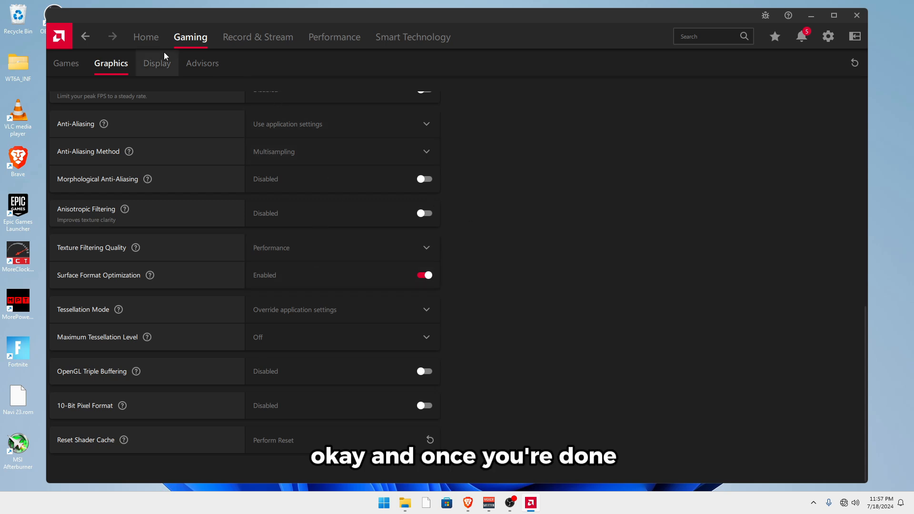
- Show the Display settings and expand Overrides to confirm HDCP Support is disabled
click(156, 63)
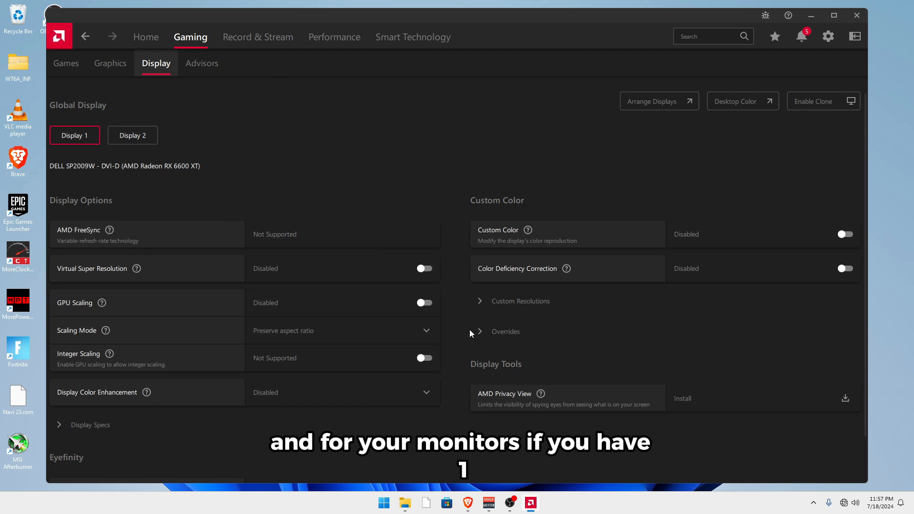
mouse_move(66, 278)
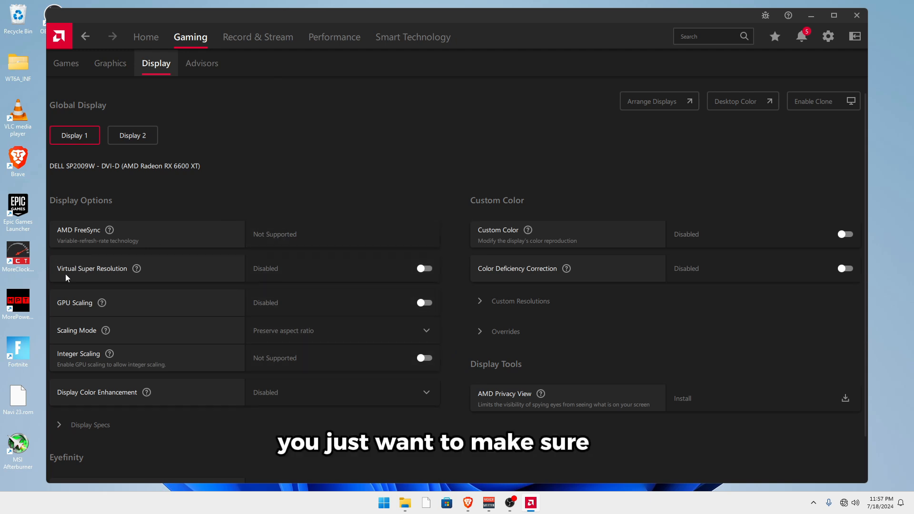
mouse_move(286, 307)
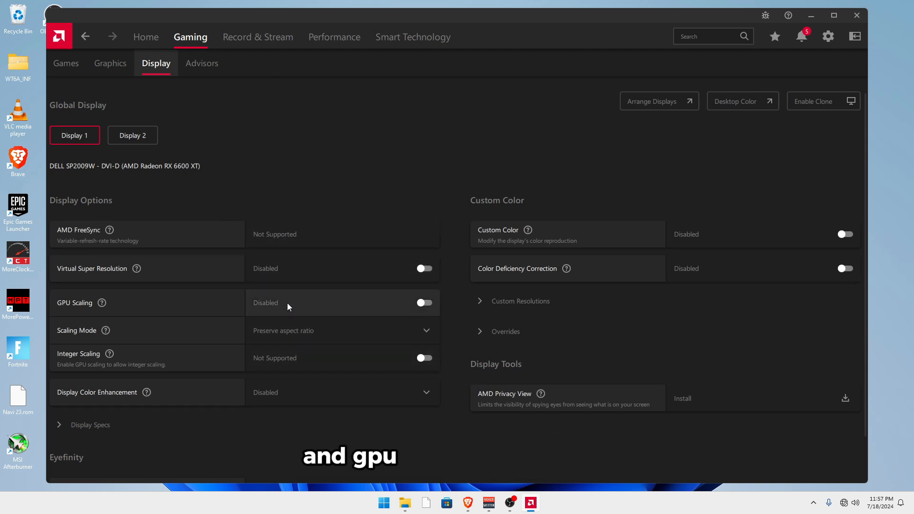
mouse_move(519, 332)
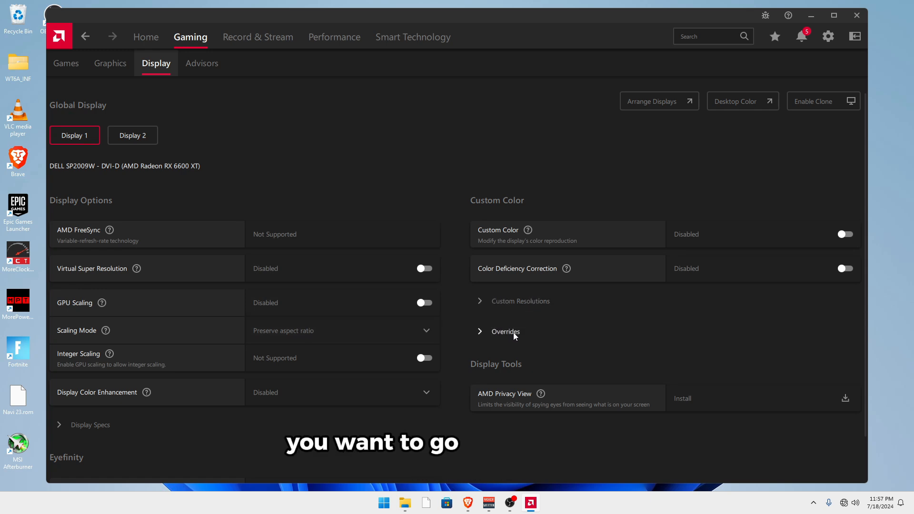
click(505, 331)
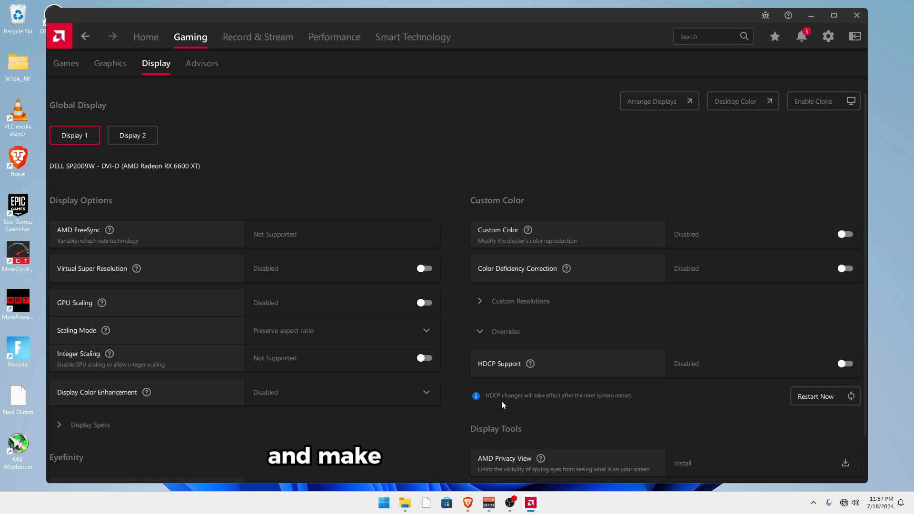
mouse_move(720, 381)
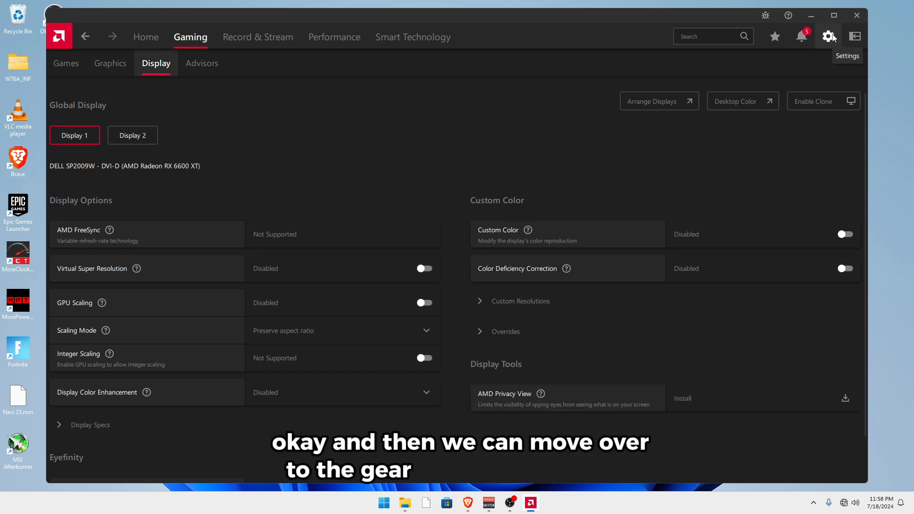
- Review Preferences and Hotkeys toggles as disabled, then go to Performance > Tuning
click(827, 36)
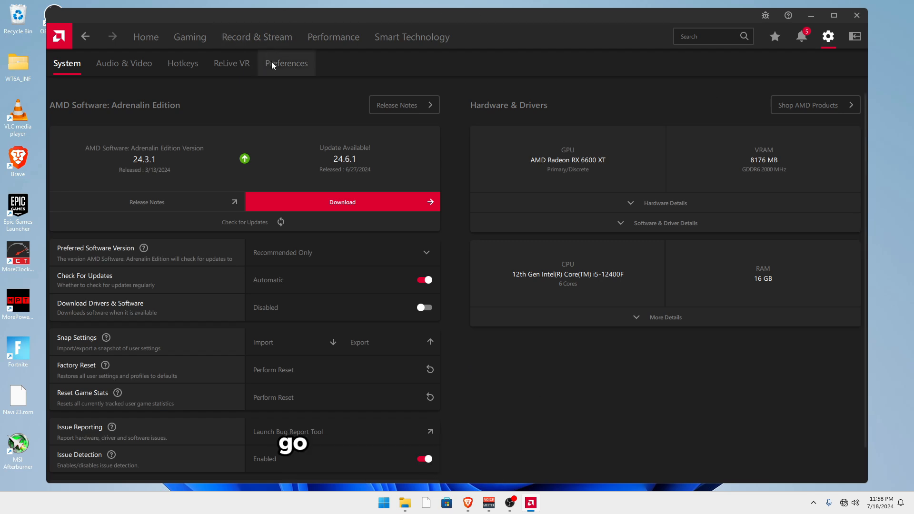
click(287, 63)
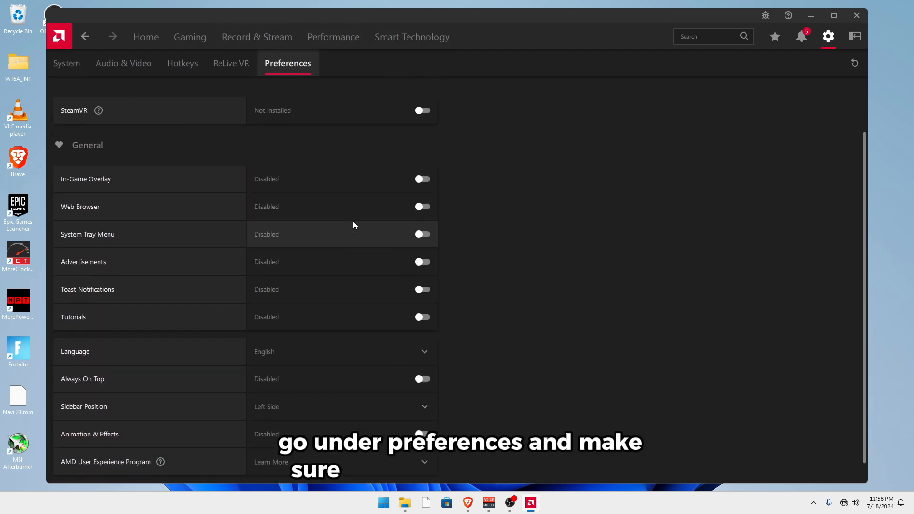
click(183, 63)
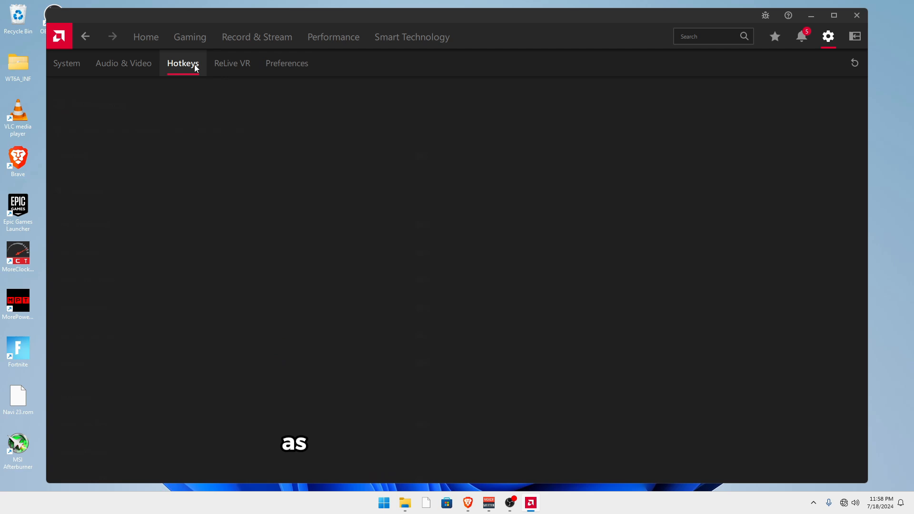
click(183, 63)
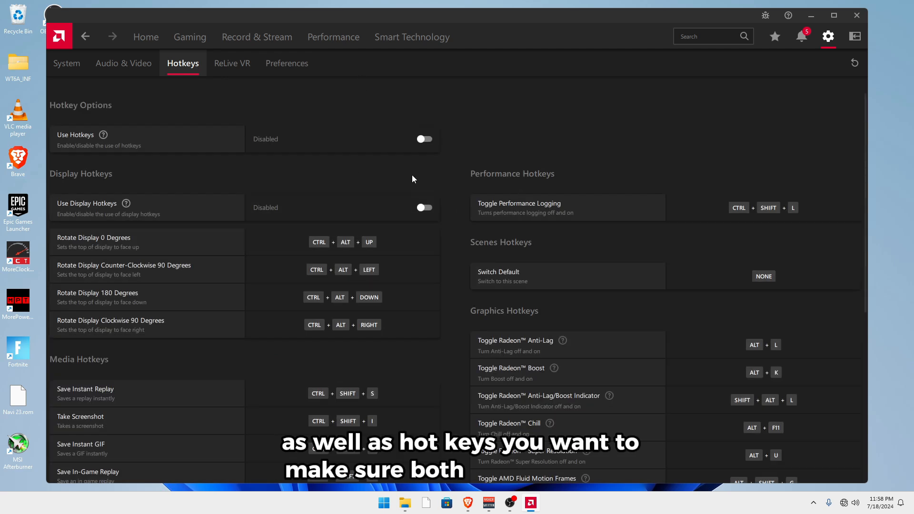
click(333, 37)
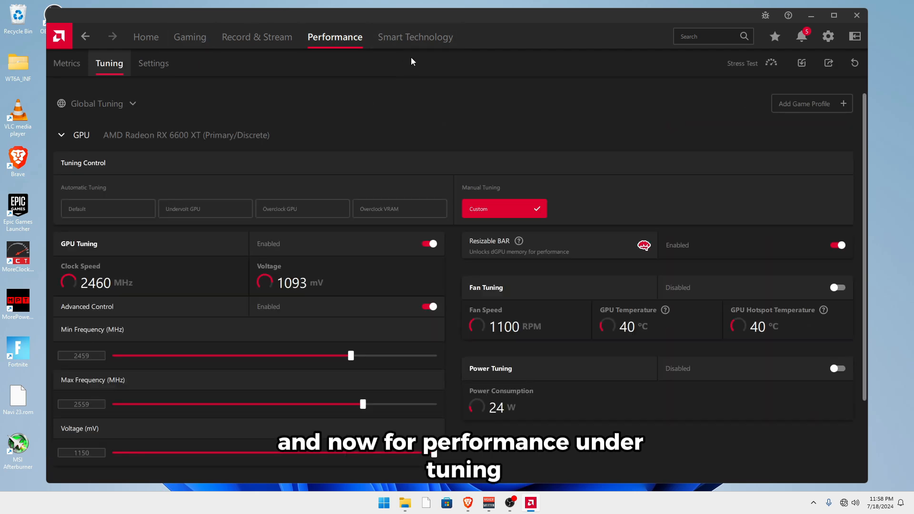
- Enable GPU Tuning Advanced Control with min 2459 MHz, max 2559 MHz, 1150 mV and apply
scroll(down, 3)
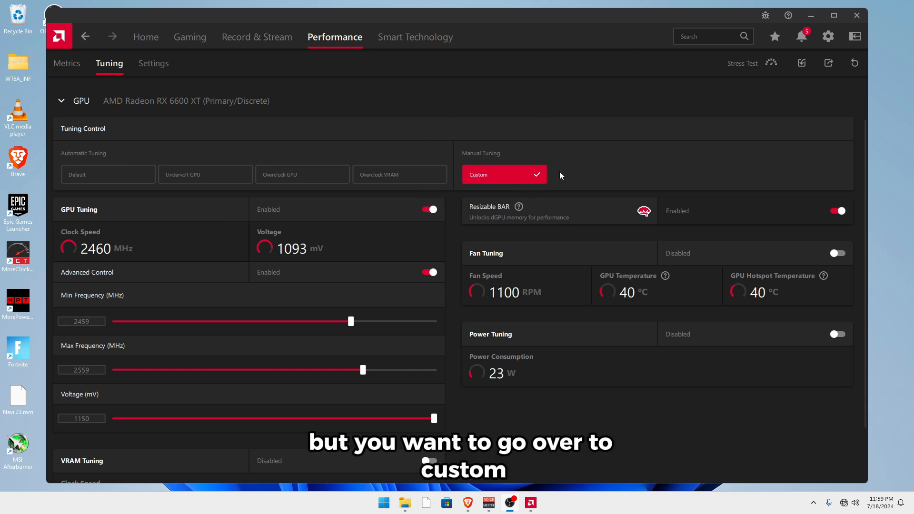
mouse_move(511, 165)
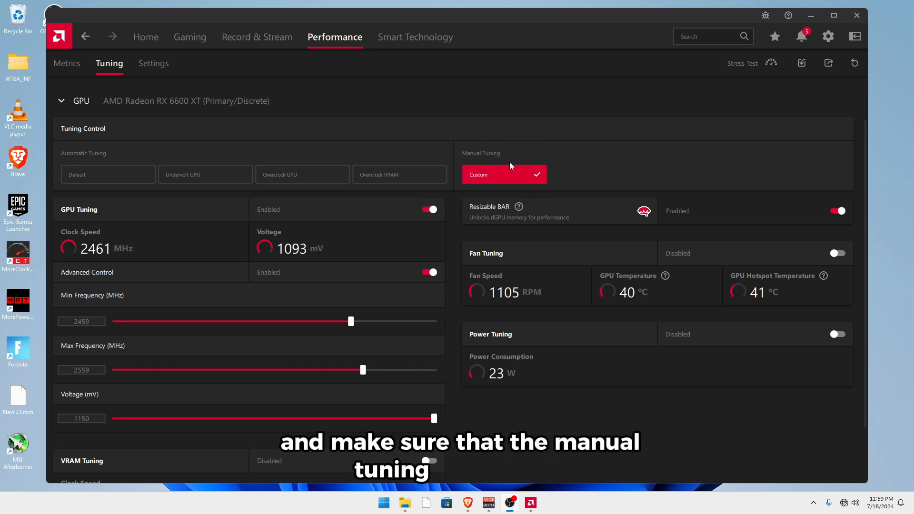
scroll(down, 3)
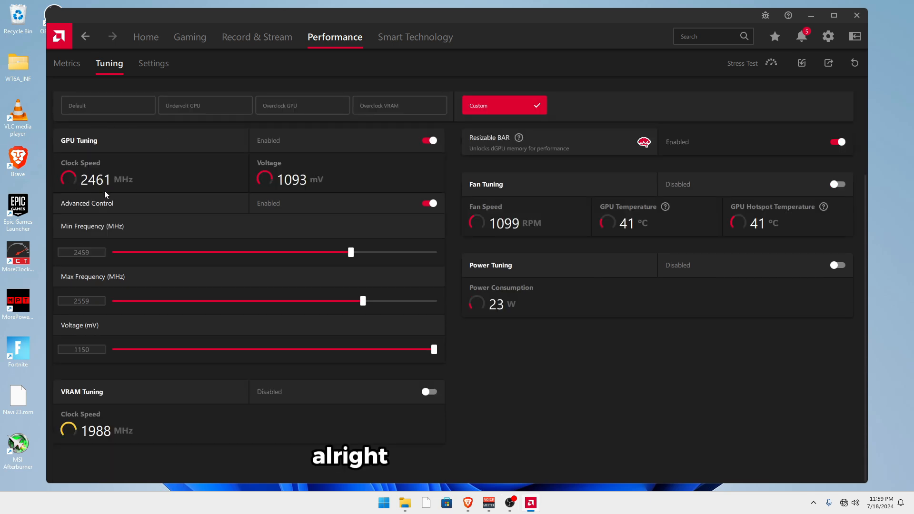
mouse_move(195, 187)
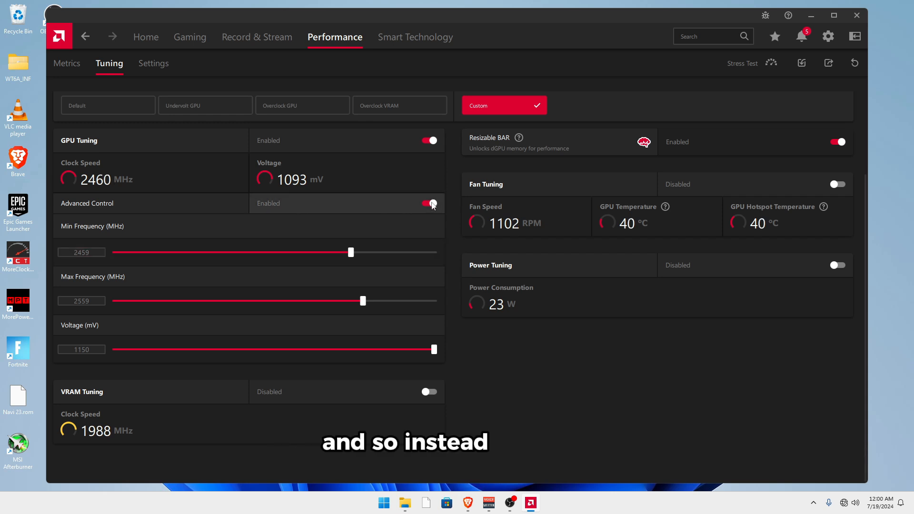
click(429, 203)
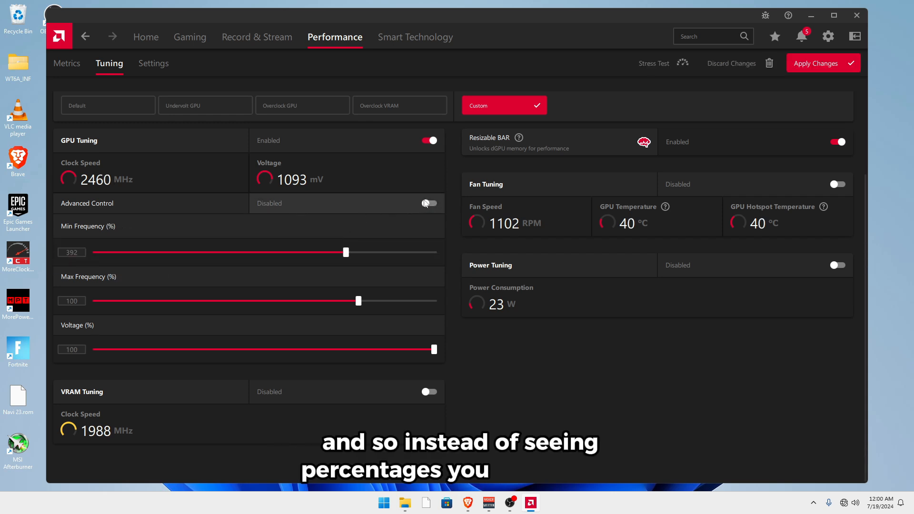
click(430, 203)
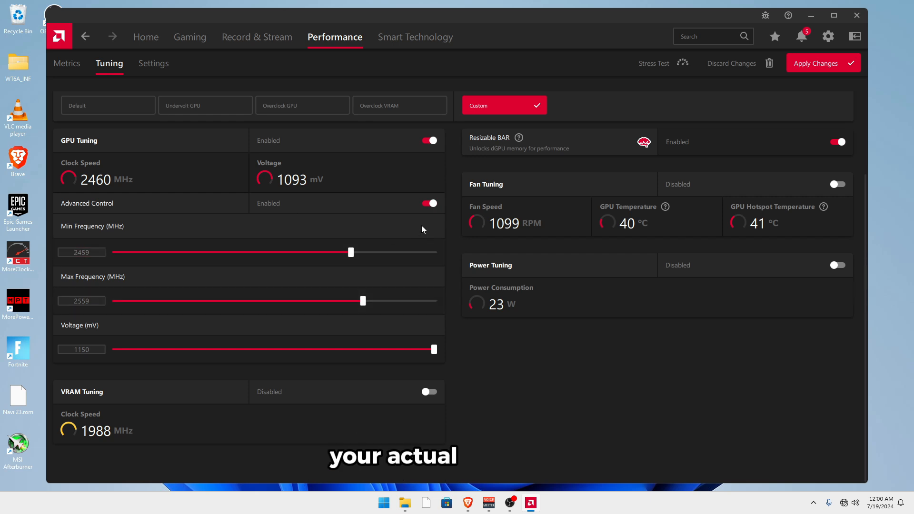
mouse_move(46, 300)
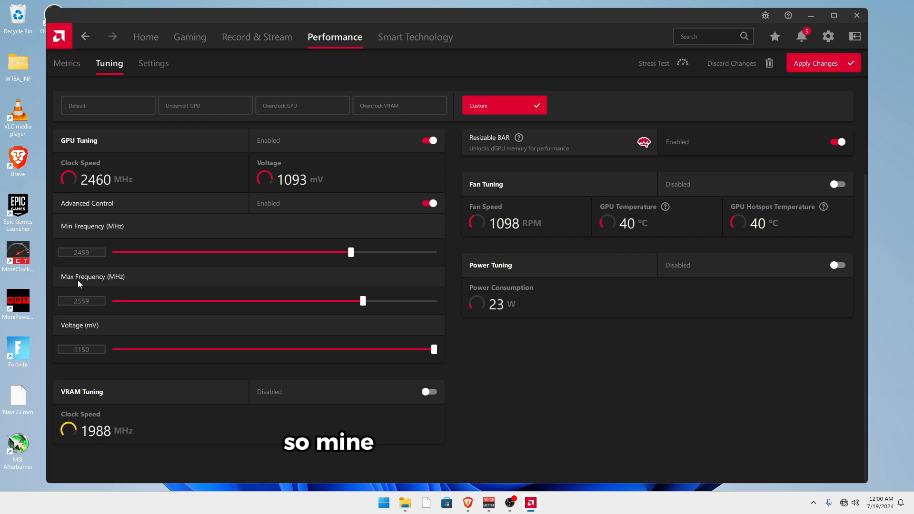
mouse_move(133, 233)
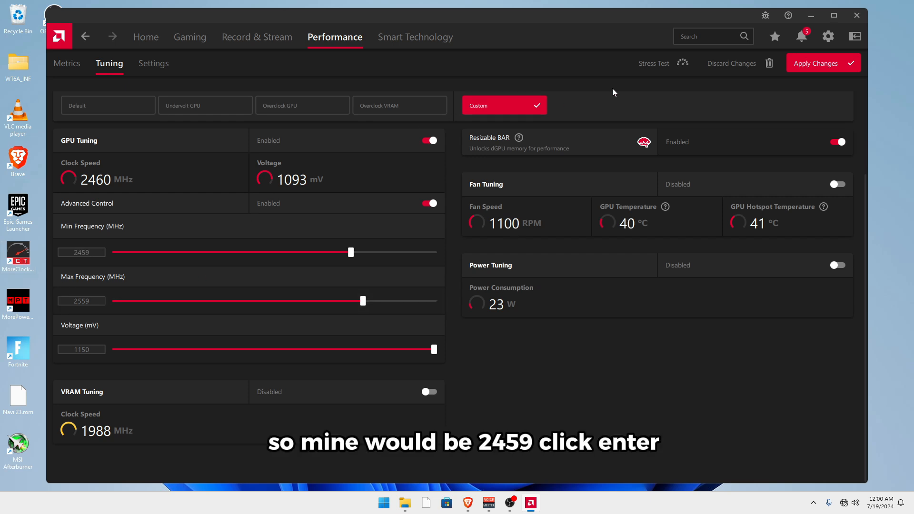
click(823, 63)
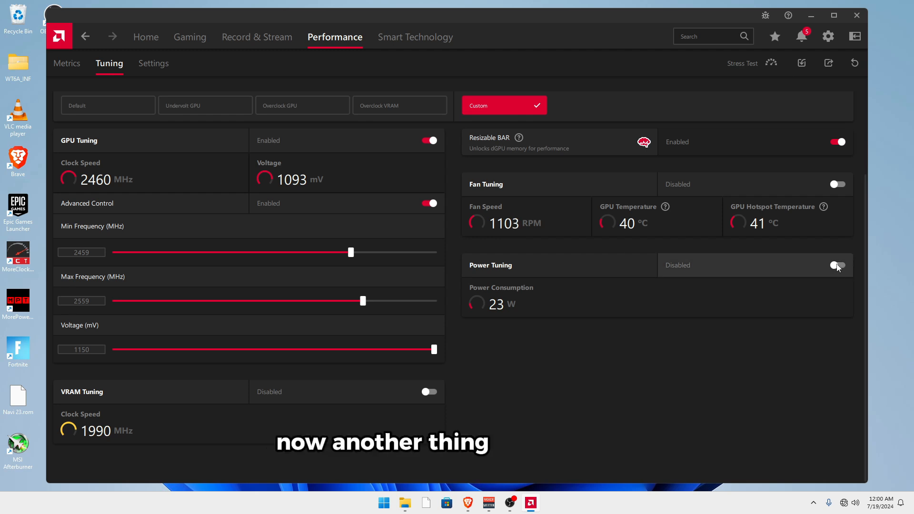
- Turn Power Tuning on, try VRAM Fast Timing, then leave VRAM tuning disabled
click(836, 265)
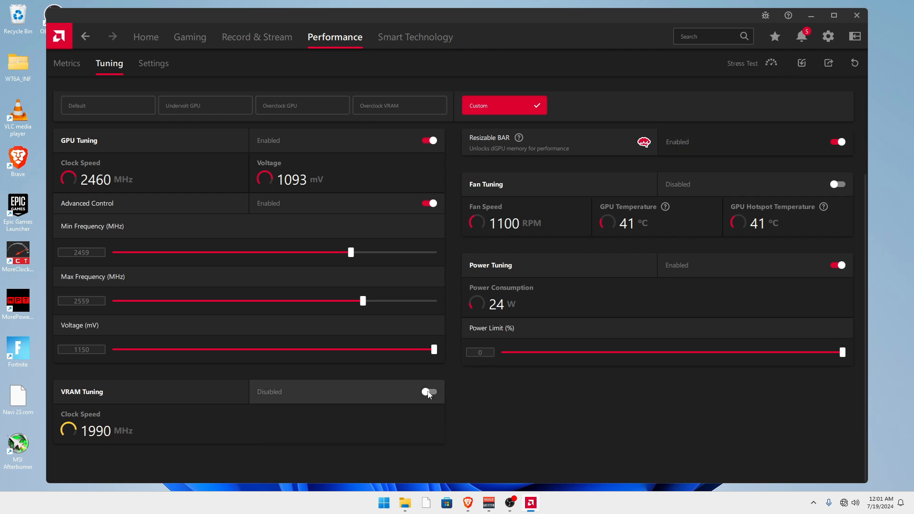
click(429, 391)
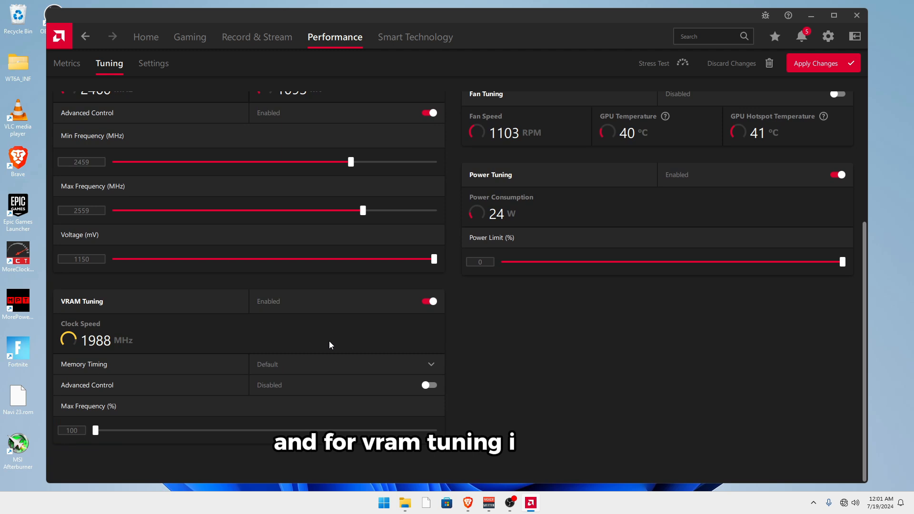
mouse_move(133, 371)
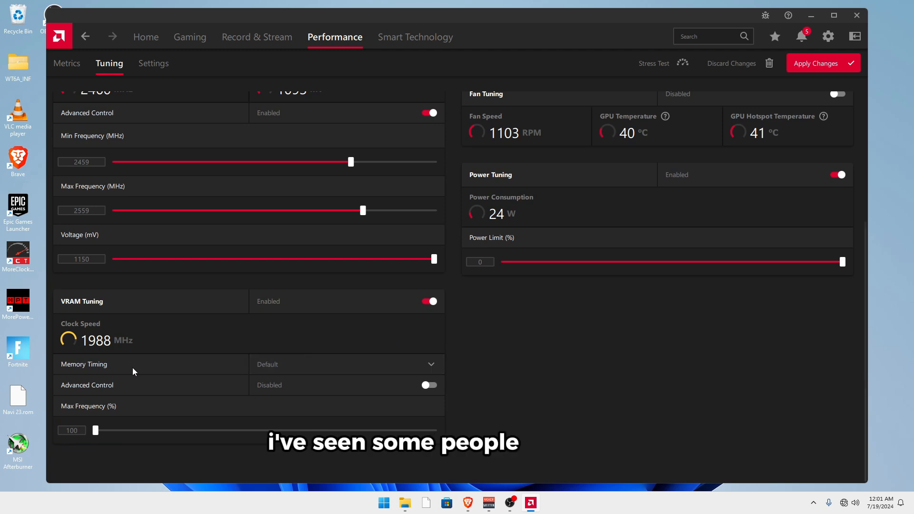
click(345, 363)
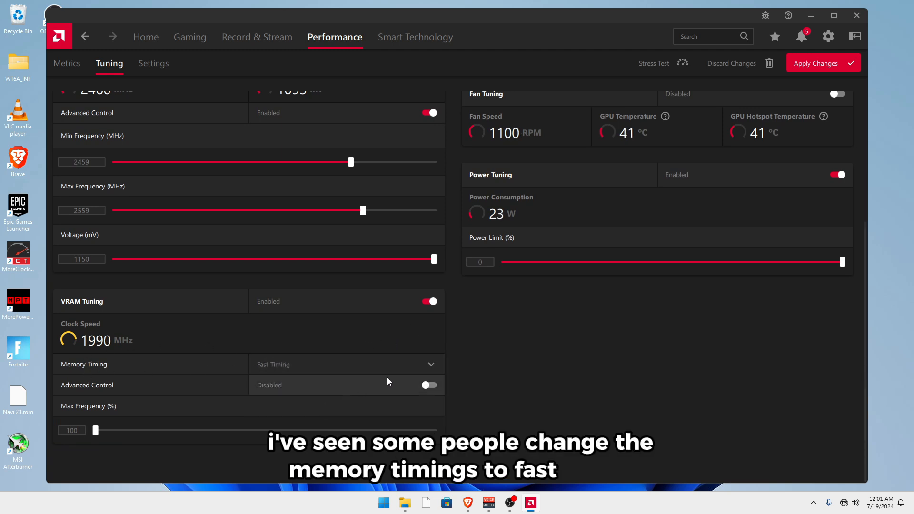
click(345, 364)
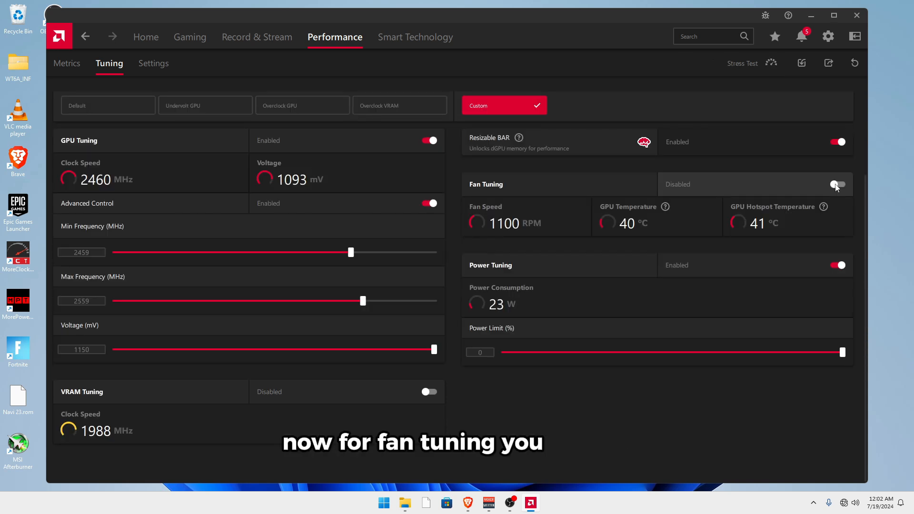
- Turn Fan Tuning on and scroll to its advanced control and fan curve
click(838, 184)
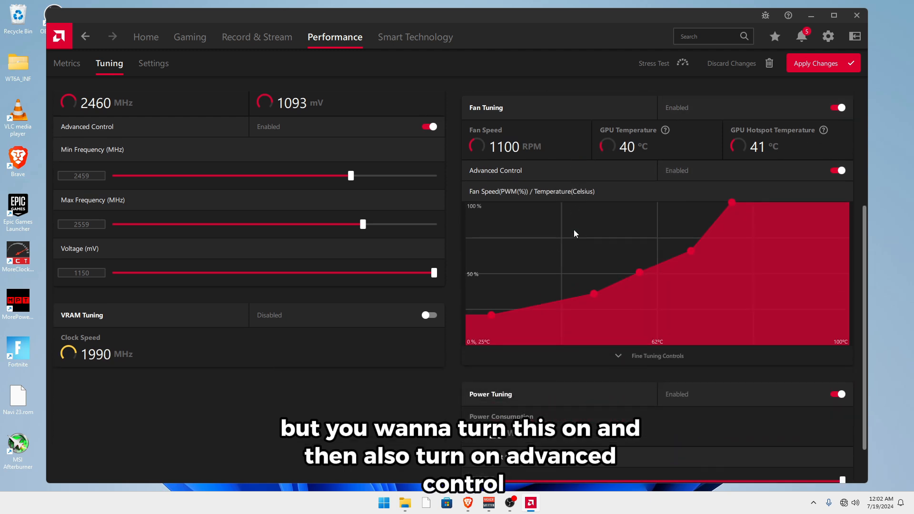
scroll(down, 3)
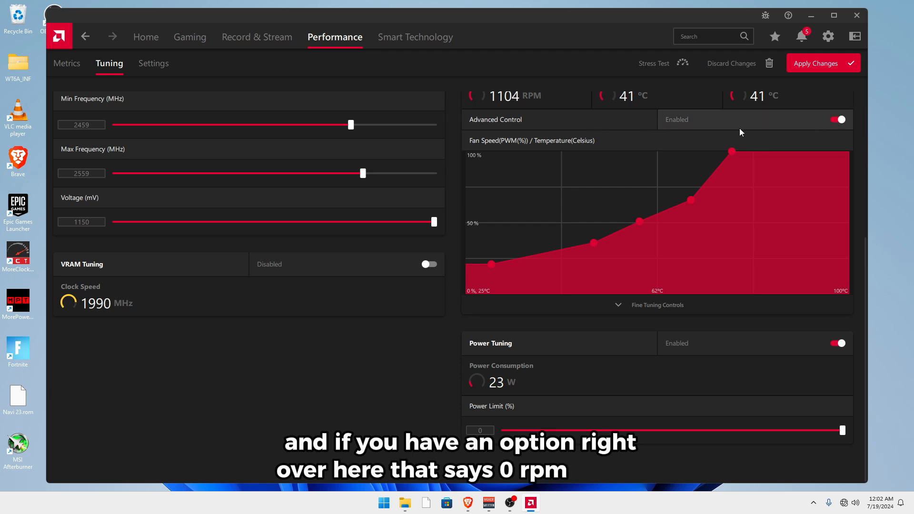
mouse_move(595, 217)
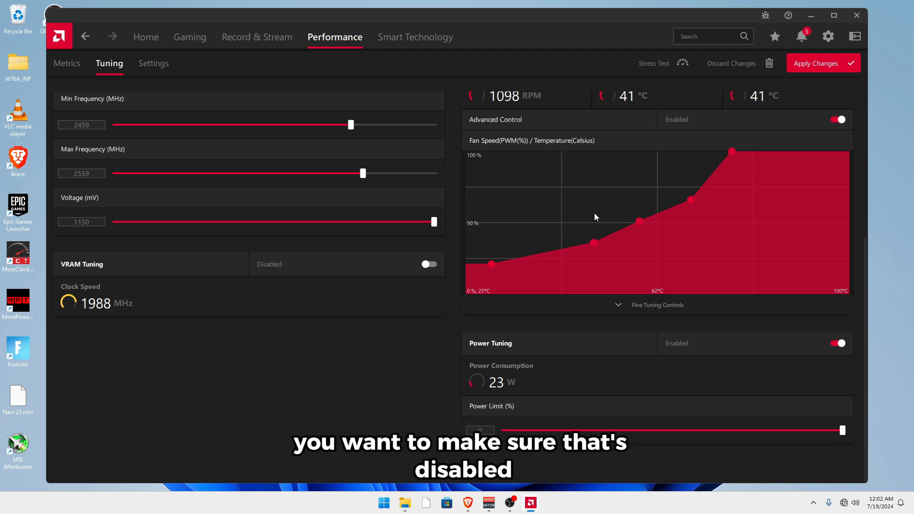
mouse_move(491, 267)
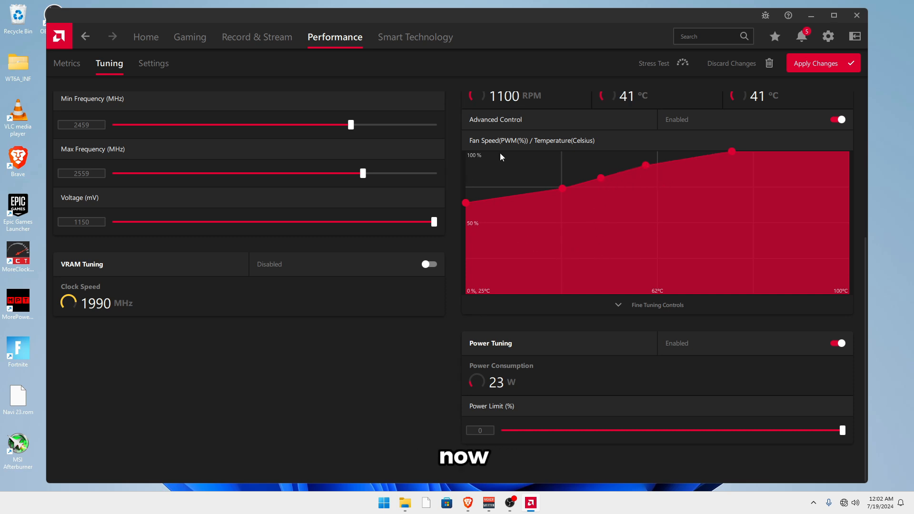
mouse_move(658, 165)
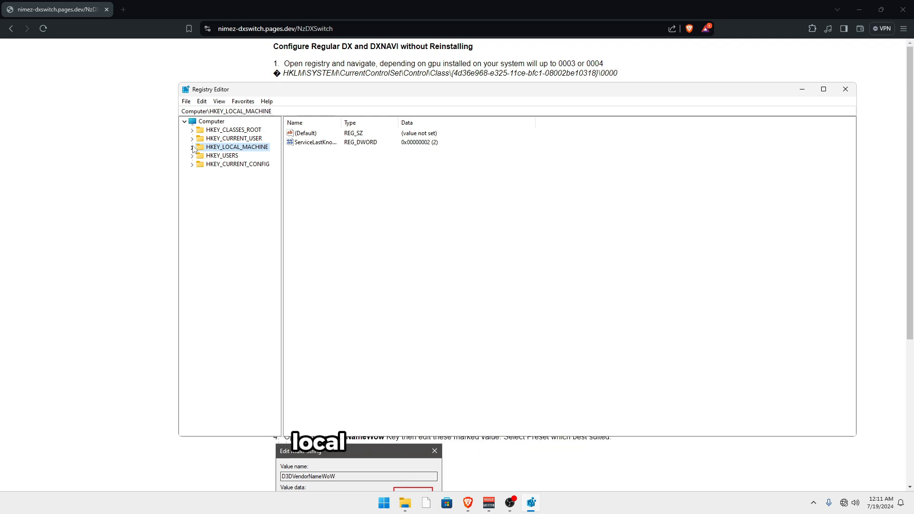
- Navigate HKLM\SYSTEM\CurrentControlSet\Control\Class\{4d36e968-…}\0000 and view its values
click(191, 147)
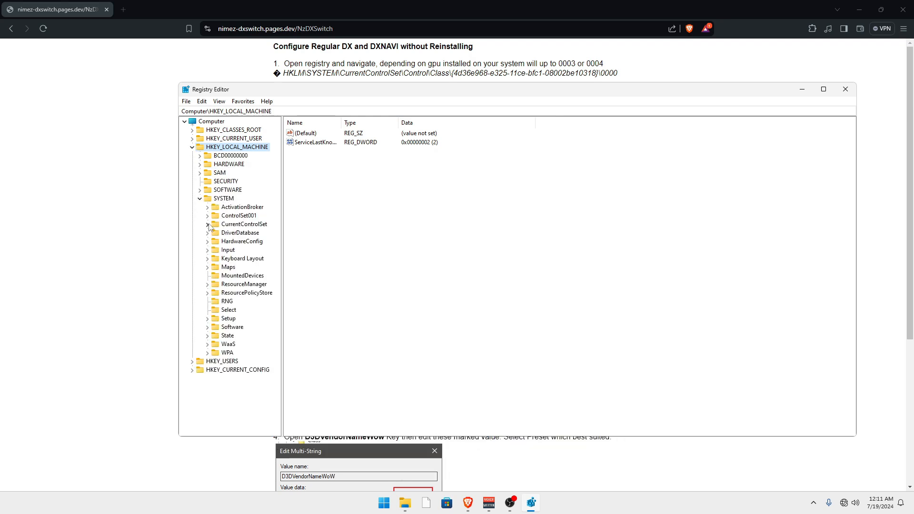
click(208, 225)
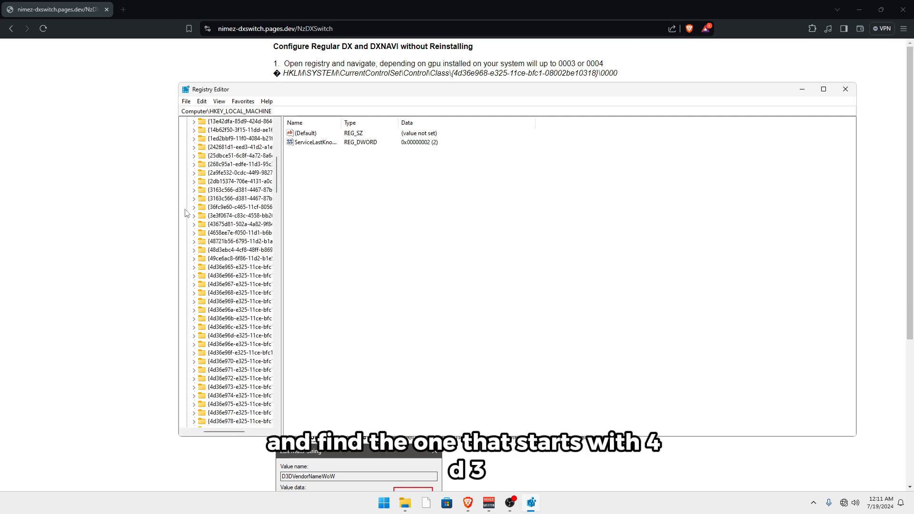
click(239, 292)
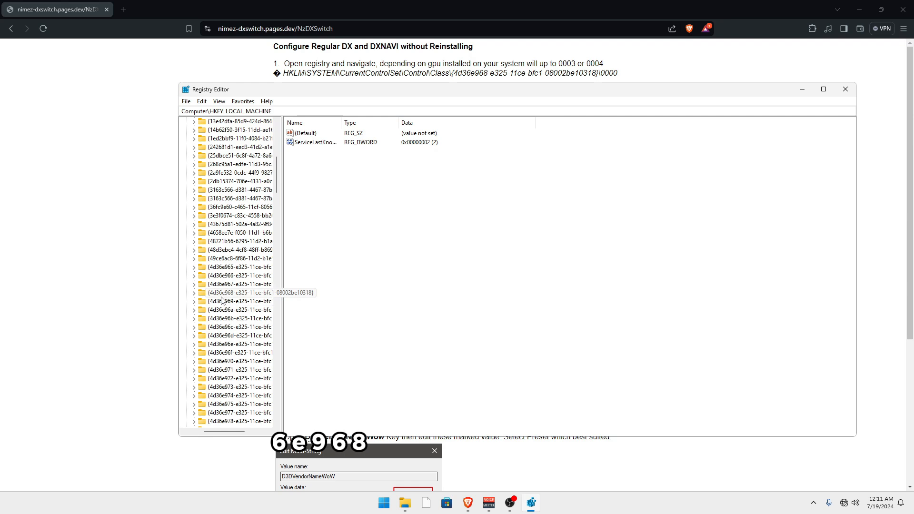
click(194, 292)
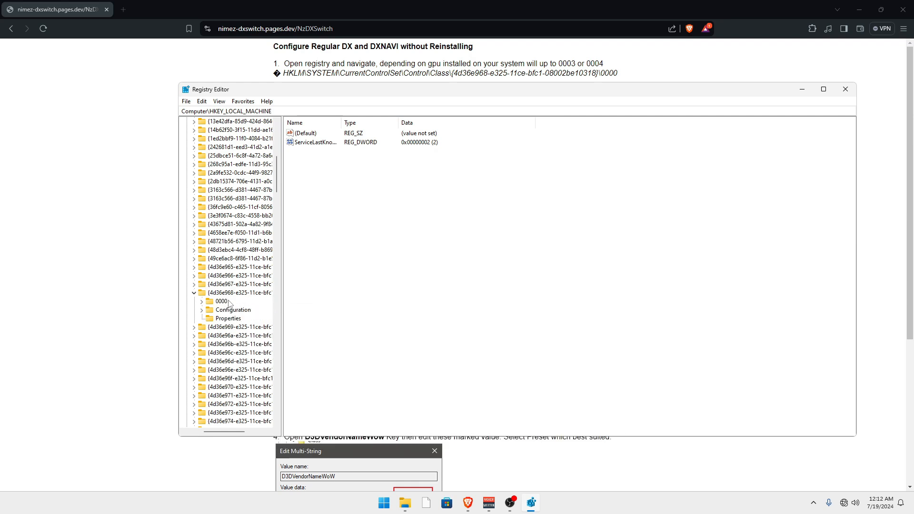
click(221, 302)
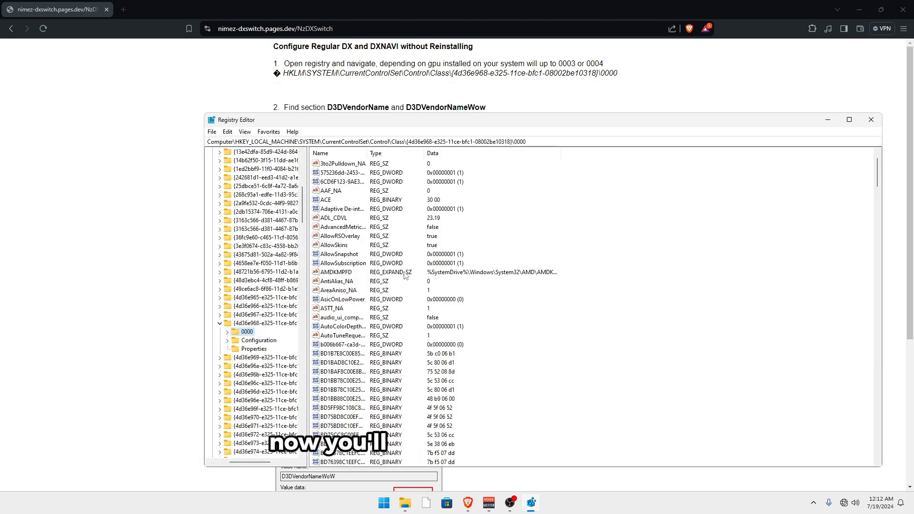
scroll(down, 3)
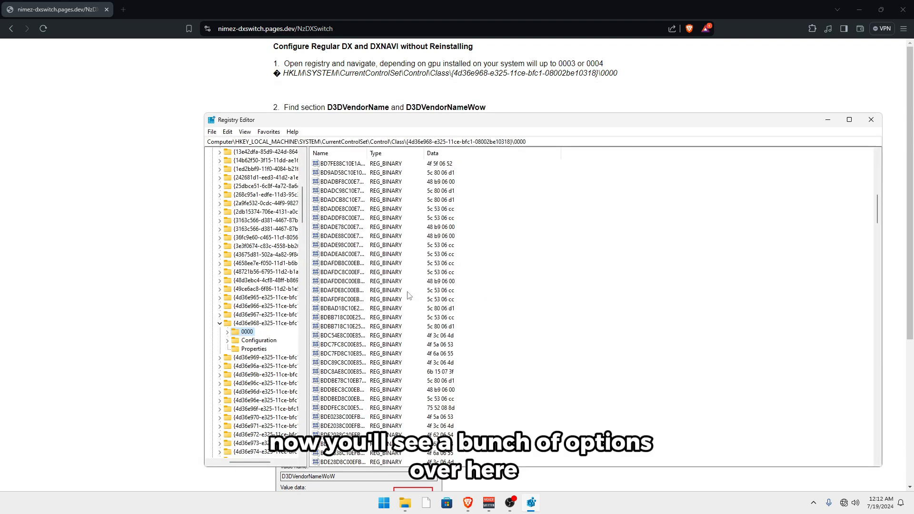
scroll(up, 3)
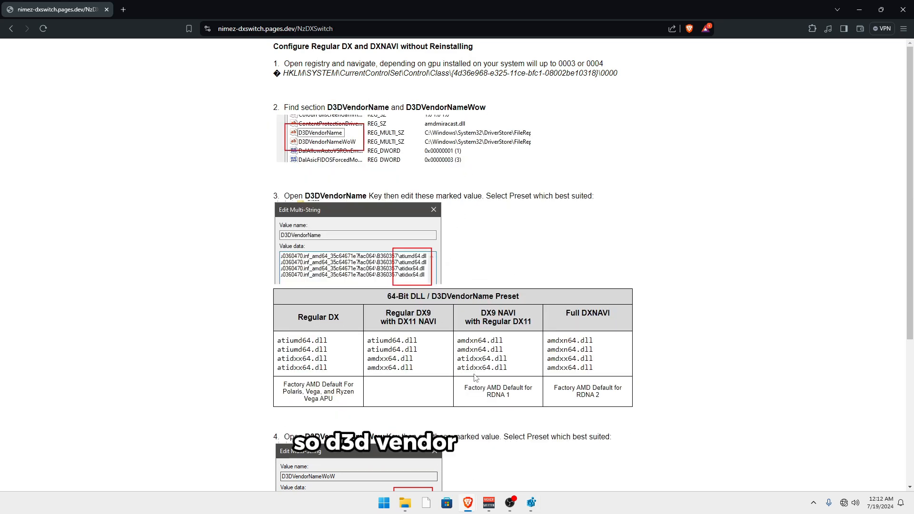
mouse_move(530, 502)
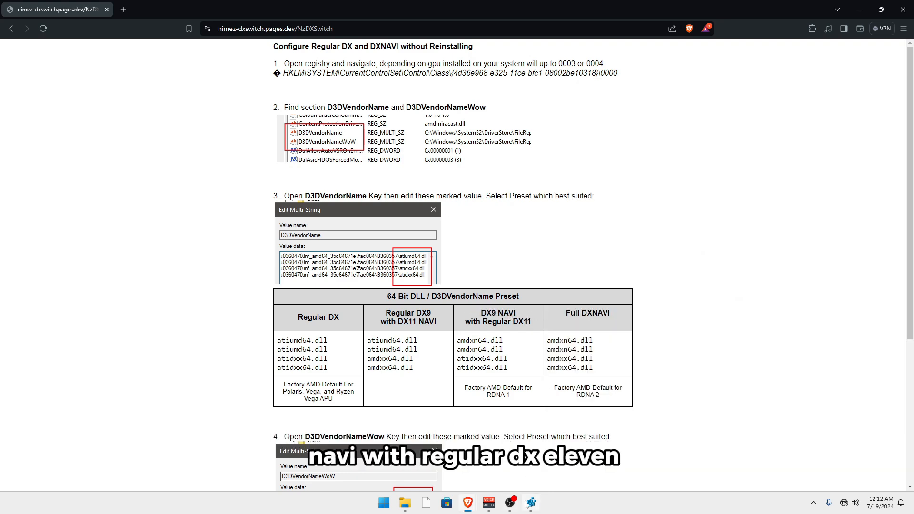
- Bring the D3DVendorName and D3DVendorNameWow values into view beside the guide's preset tables
click(528, 503)
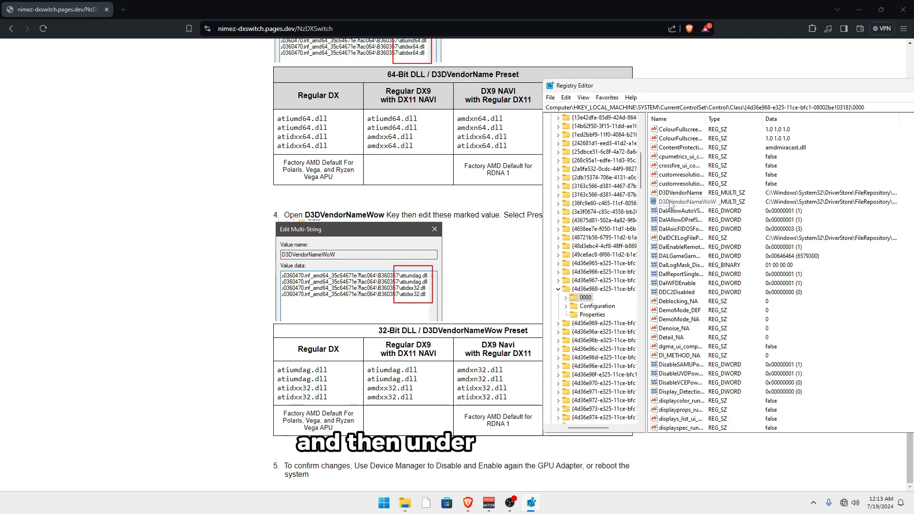
double_click(680, 202)
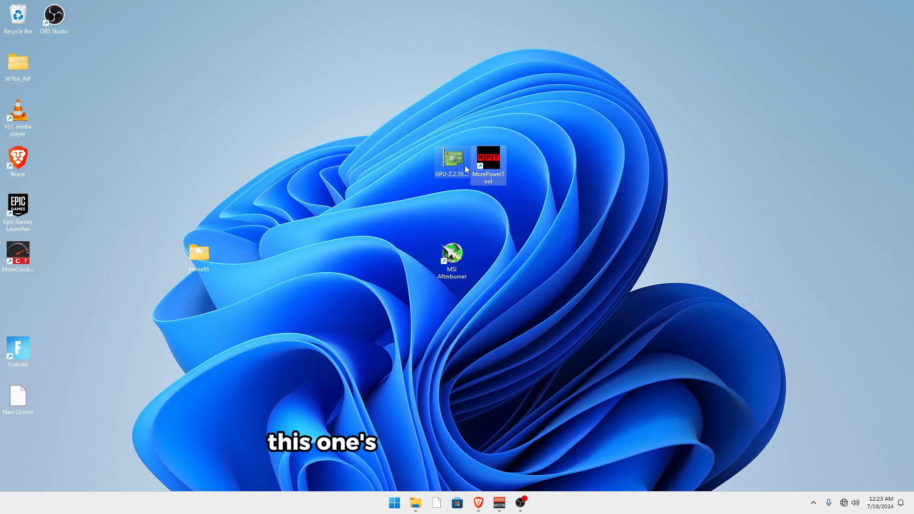
mouse_move(564, 187)
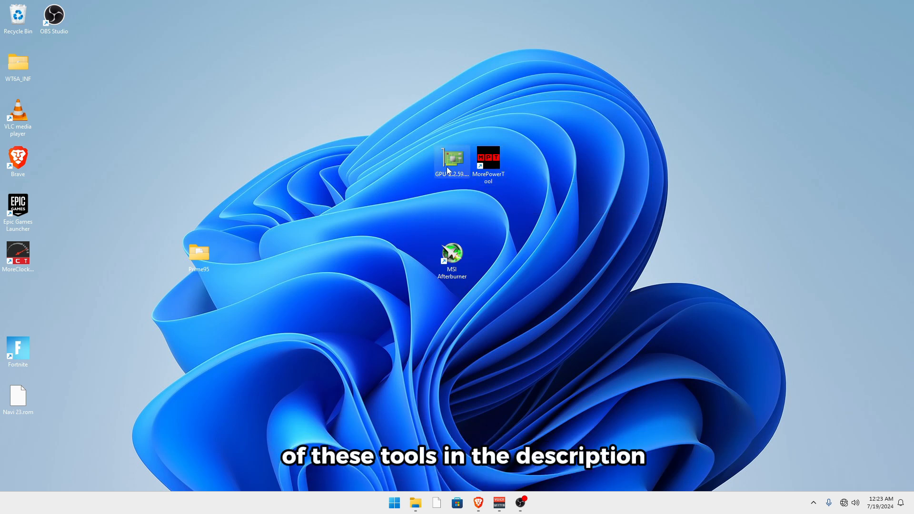
mouse_move(452, 159)
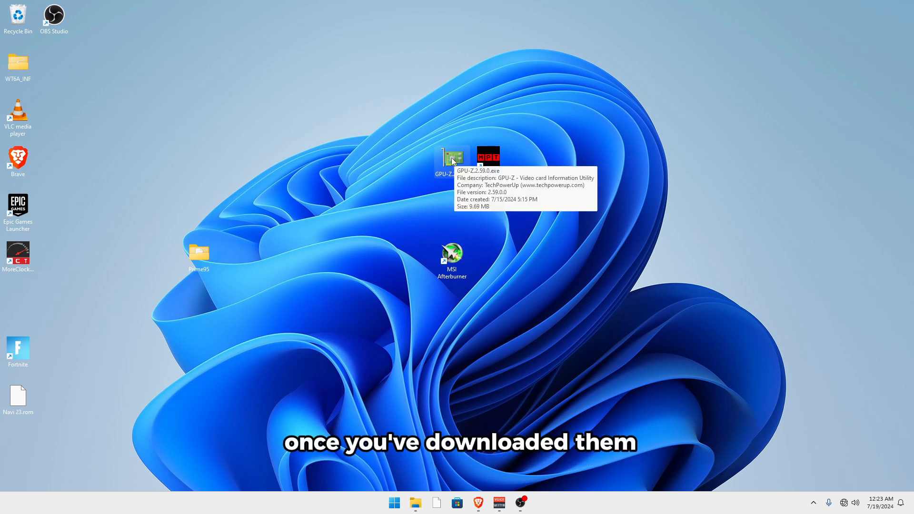
- Launch GPU-Z and save the Radeon RX 6600 XT BIOS to a file
double_click(453, 156)
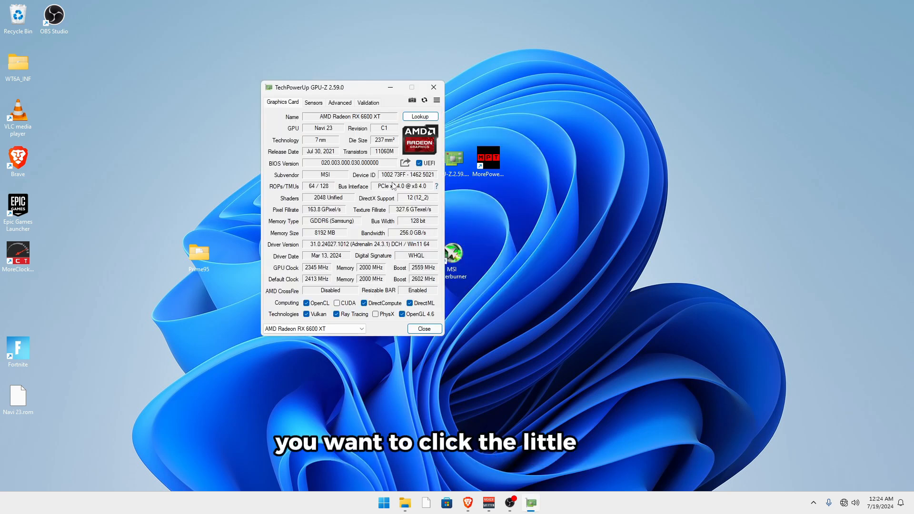
mouse_move(281, 168)
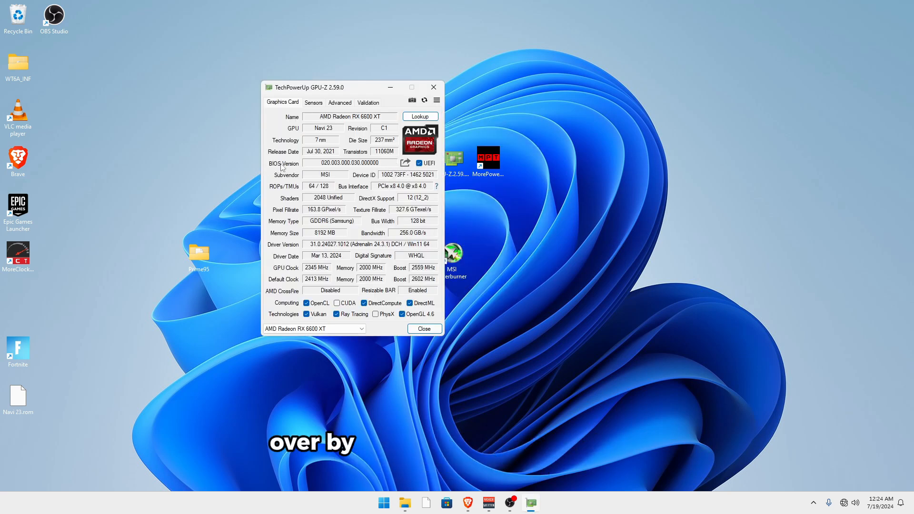
click(406, 163)
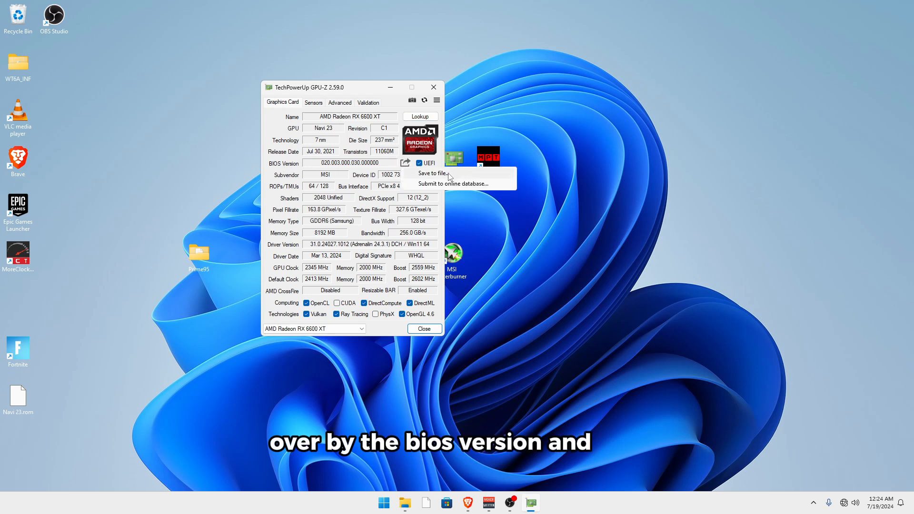
click(435, 173)
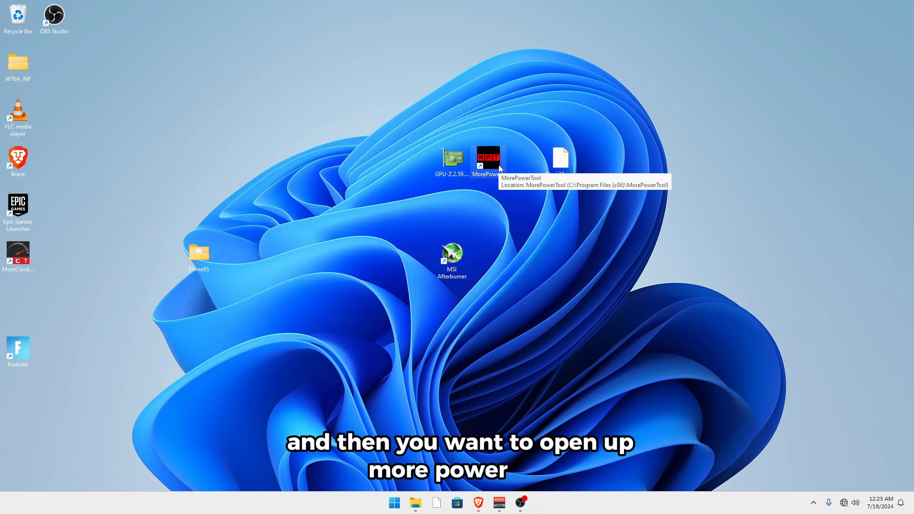
- Launch MorePowerTool and load the saved Navi 23.rom BIOS
double_click(487, 157)
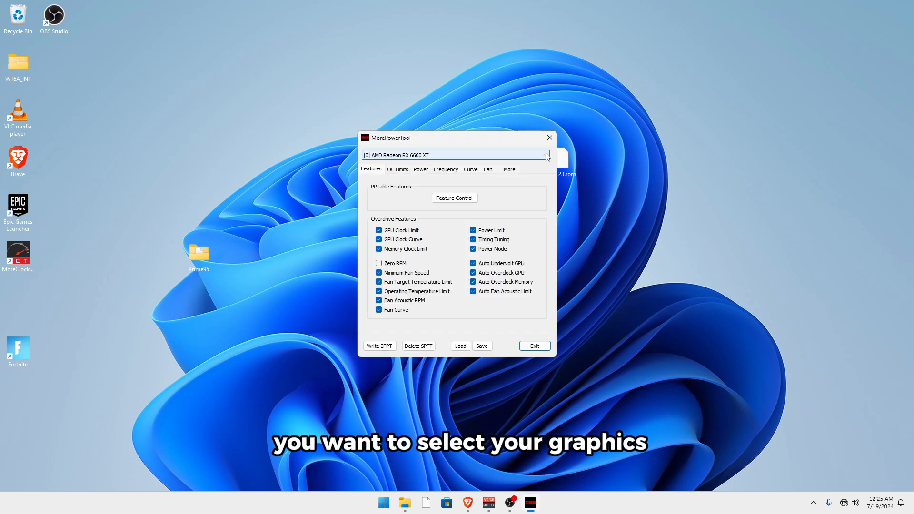
click(460, 346)
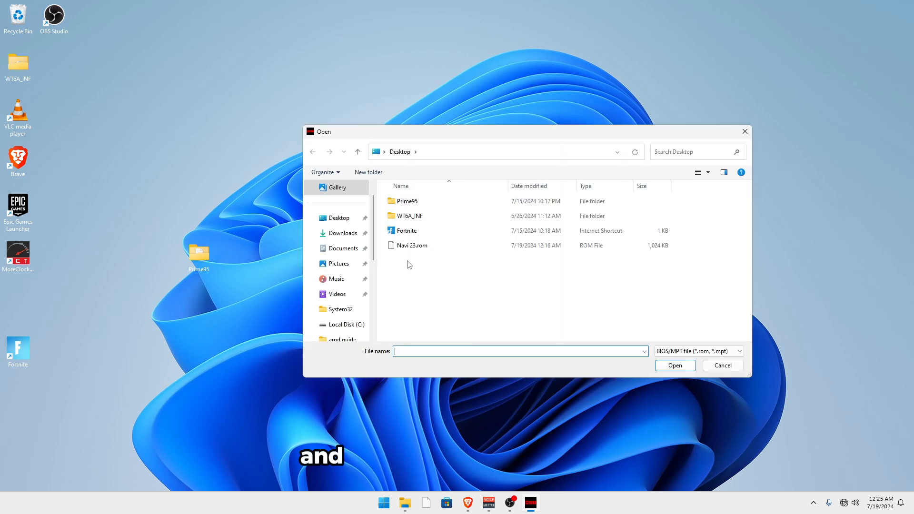
click(674, 364)
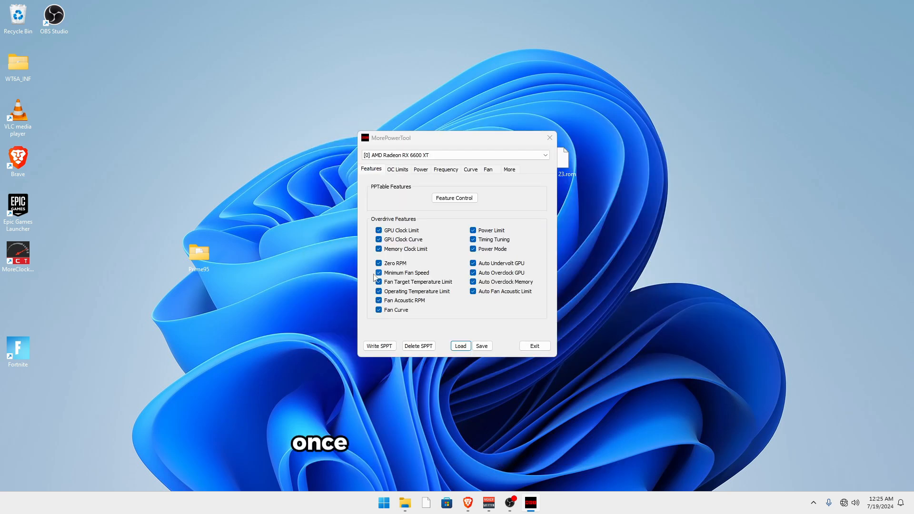
- Uncheck Zero RPM under Overdrive Features for the RX 6600 XT
click(379, 263)
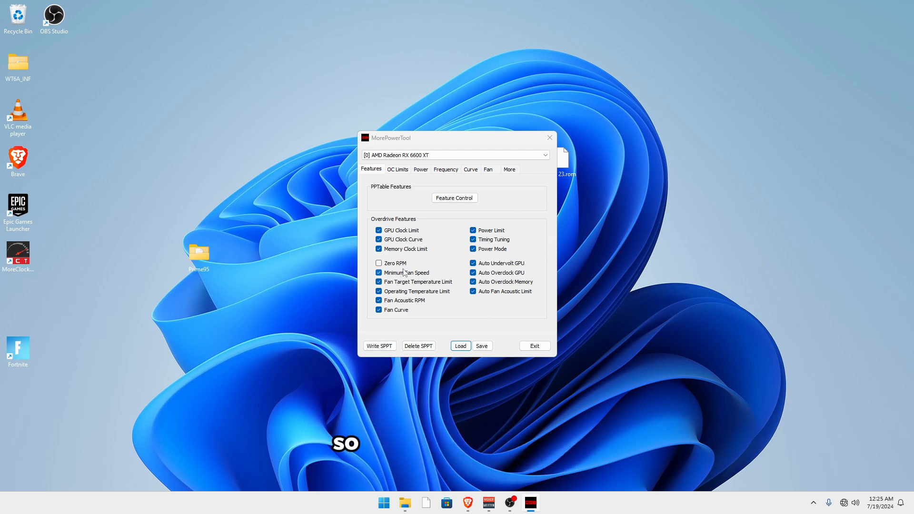
drag(408, 137, 300, 104)
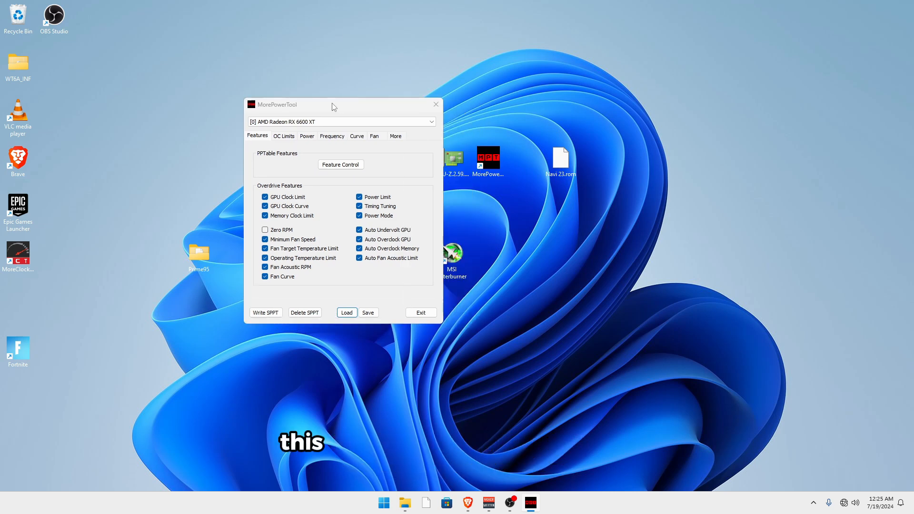
drag(303, 105, 396, 110)
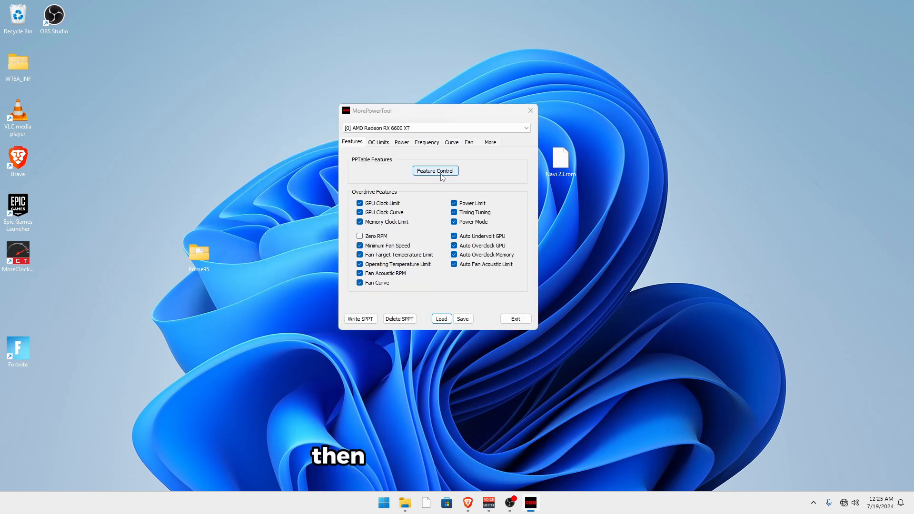
- Uncheck the DS_GFXCLK and DS_SOCCLK deep-sleep features in Feature Control, confirm, and exit MorePowerTool
click(435, 171)
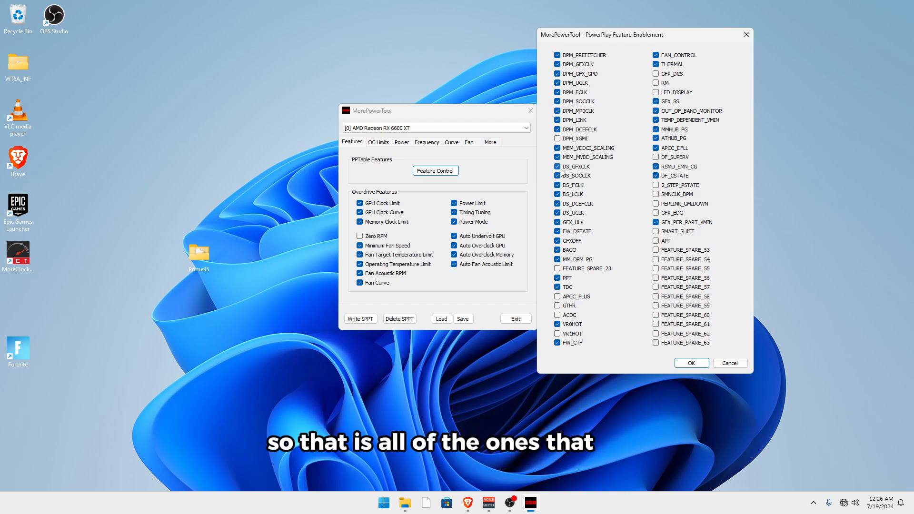
click(557, 166)
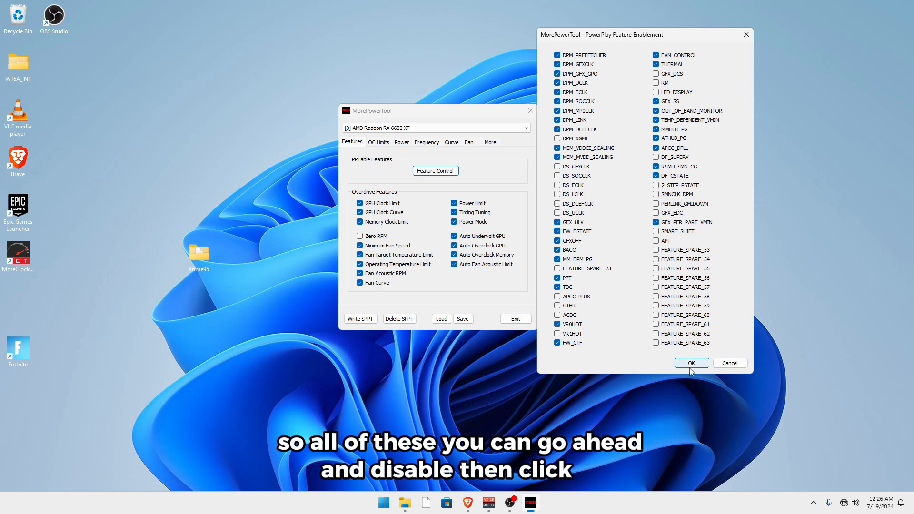
click(692, 363)
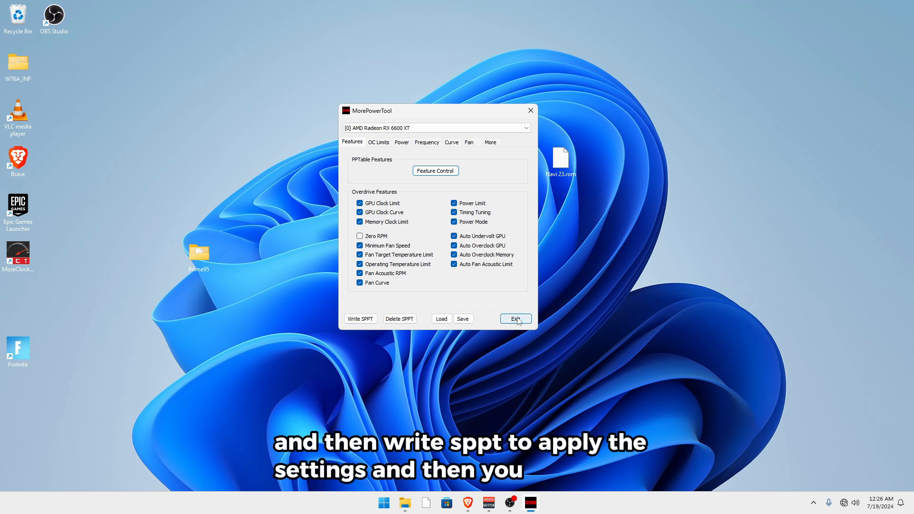
click(515, 319)
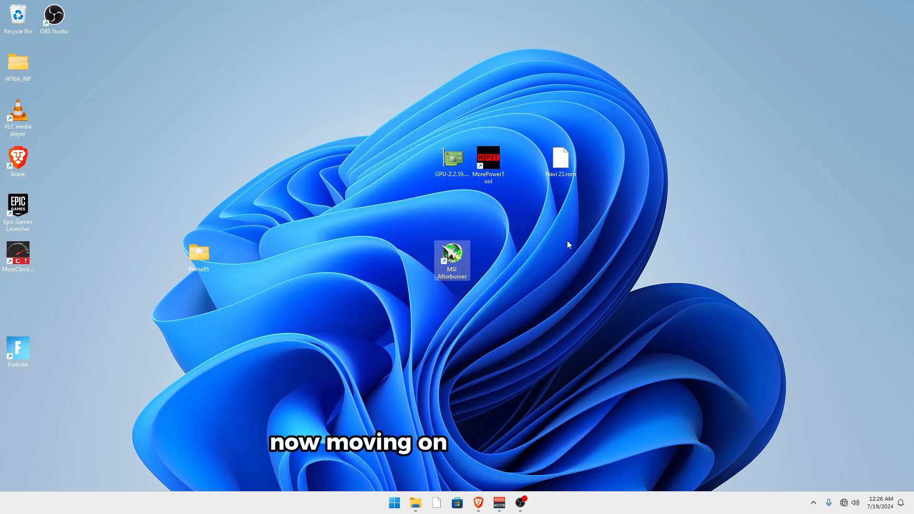
mouse_move(388, 212)
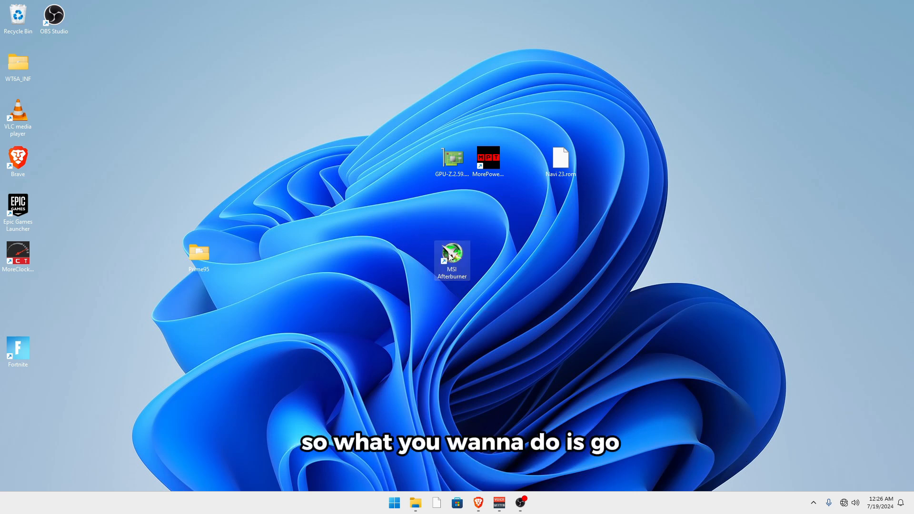
- Launch MSI Afterburner, review AMD compatibility properties with Disable ULPS kept checked, and apply
double_click(451, 260)
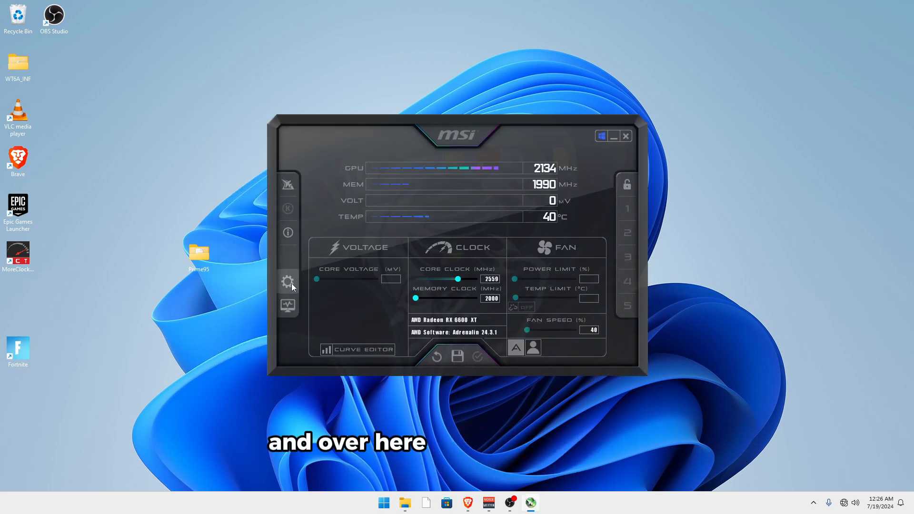
click(288, 282)
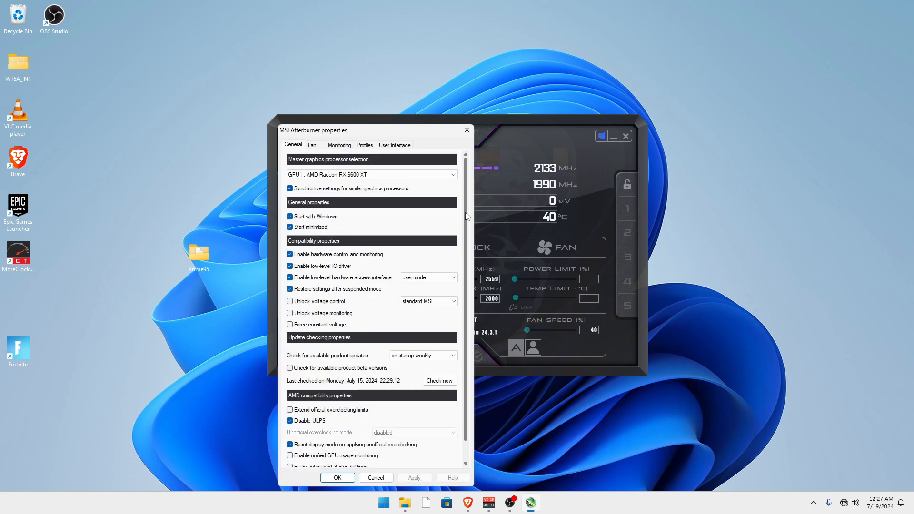
scroll(down, 3)
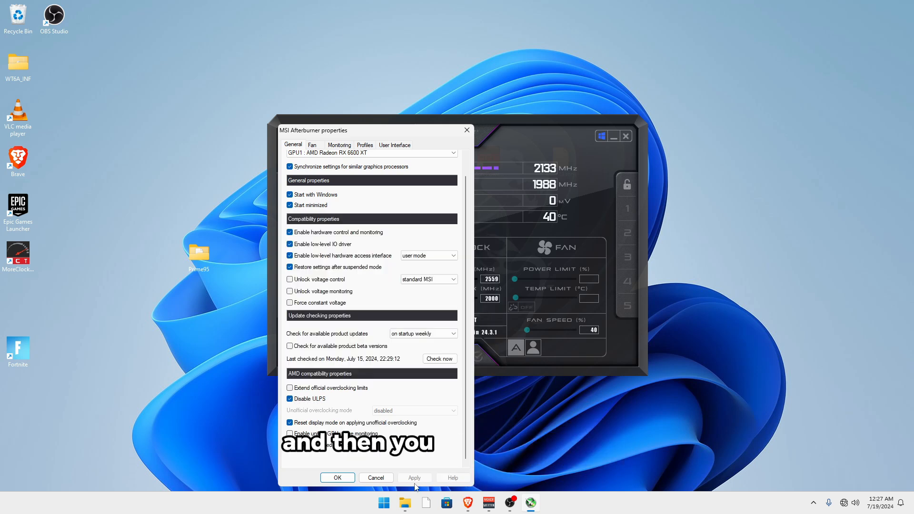
click(337, 477)
text(device Manager)
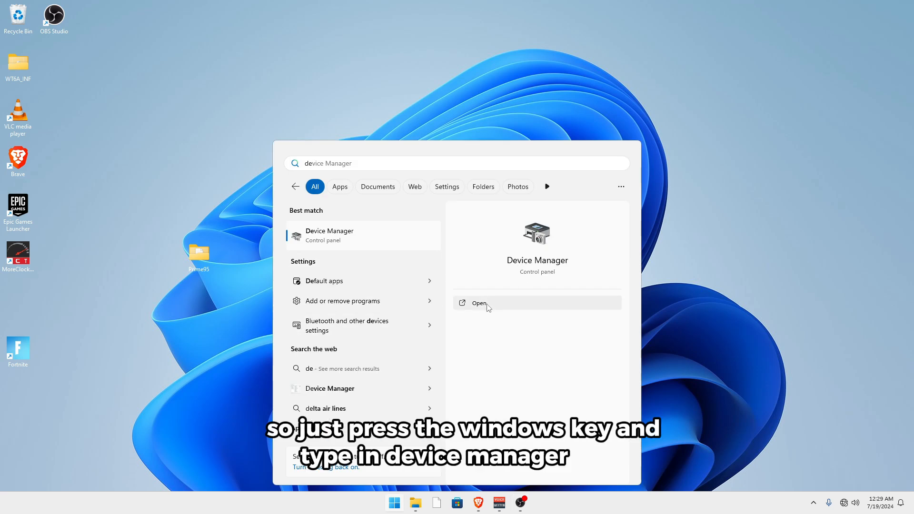
- Show Device Manager devices by connection and expand the PCI Express Root Port holding the GPU
click(479, 303)
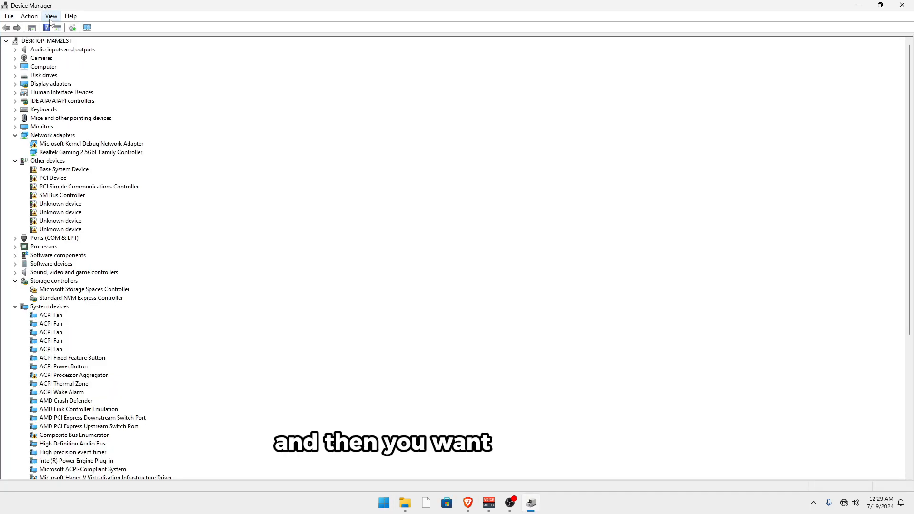
click(51, 16)
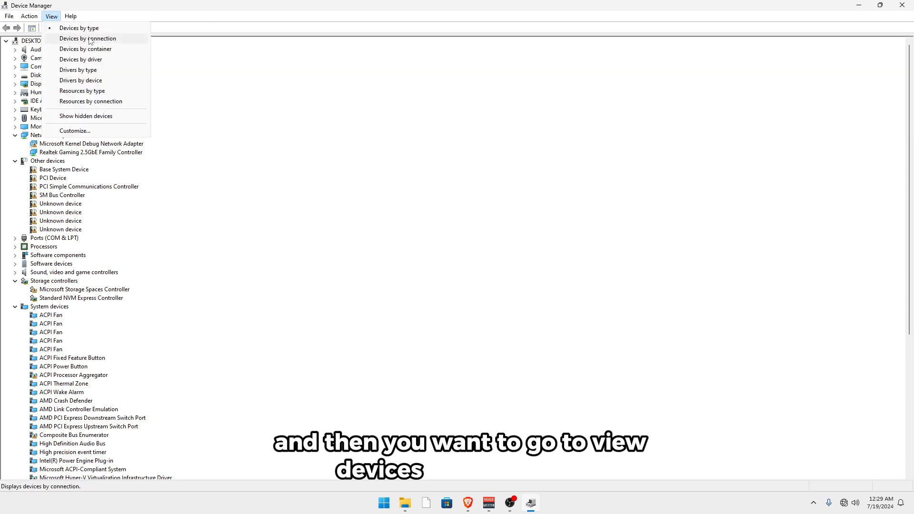
click(89, 38)
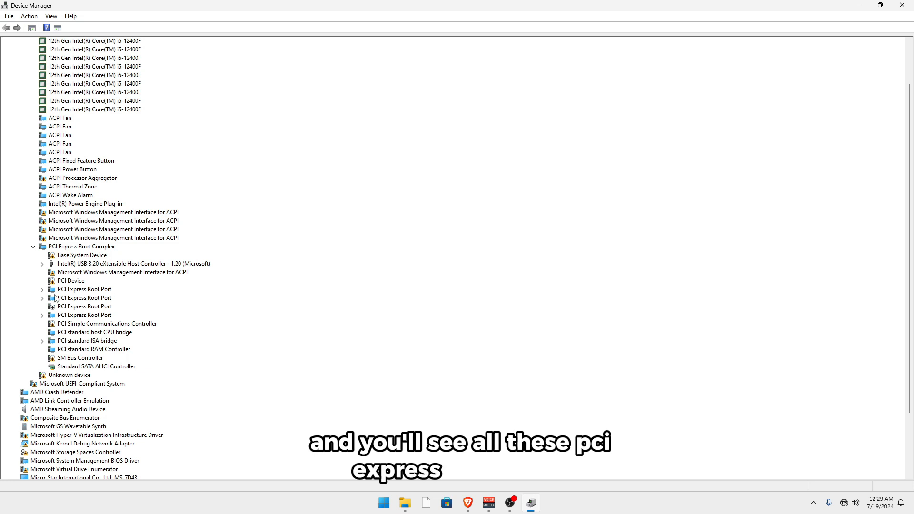
click(41, 289)
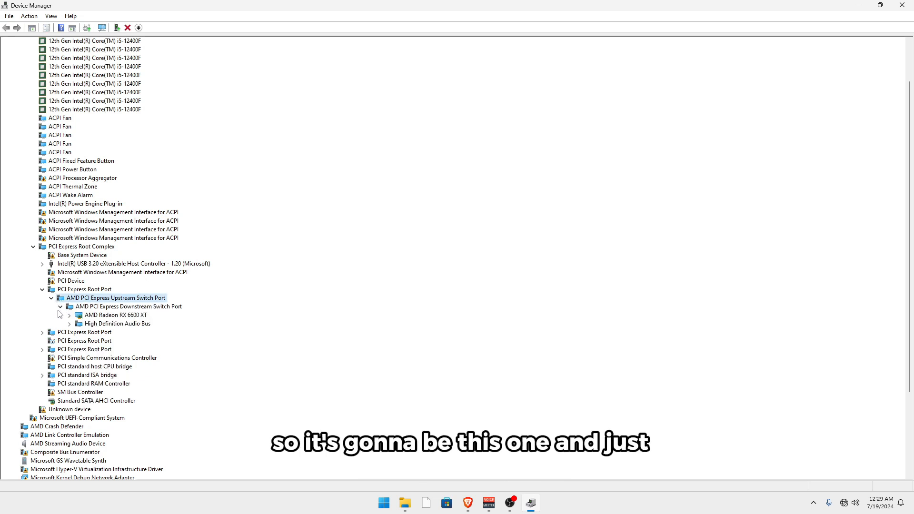
- Disable the High Definition Audio Bus sitting next to the AMD Radeon RX 6600 XT
click(128, 306)
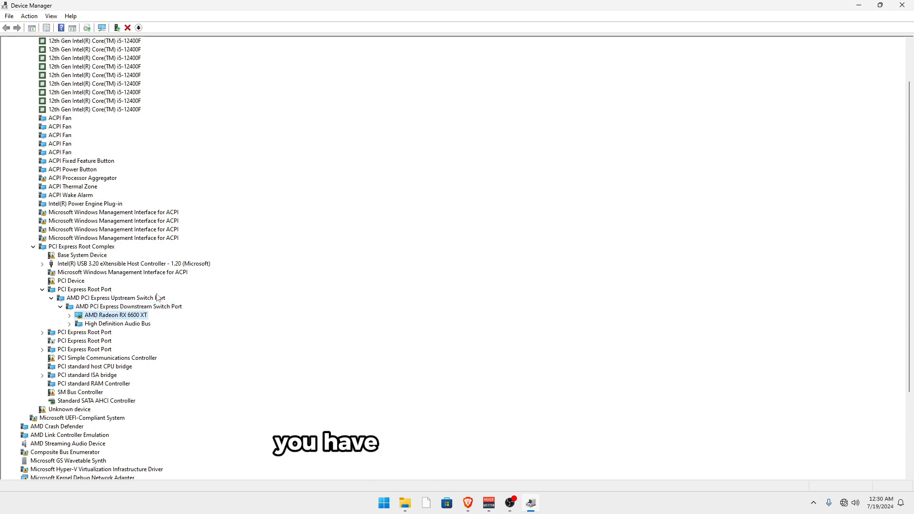
click(118, 324)
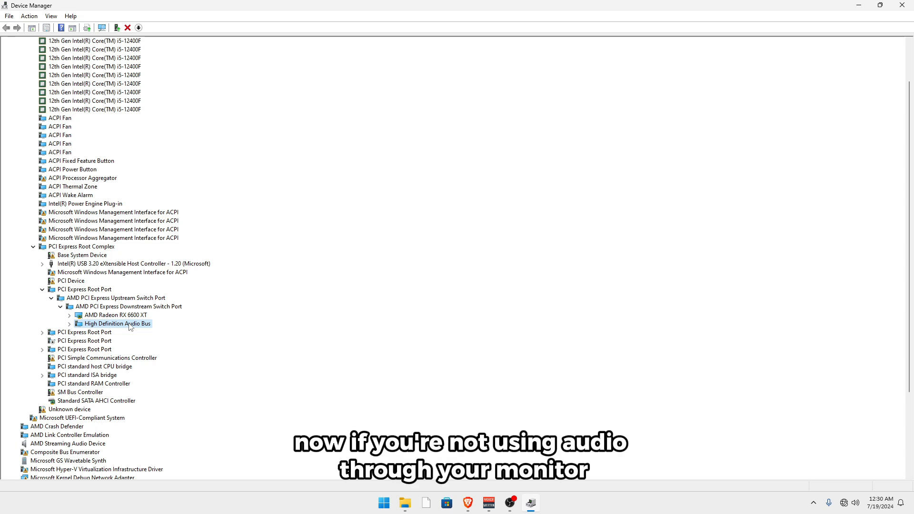
right_click(116, 323)
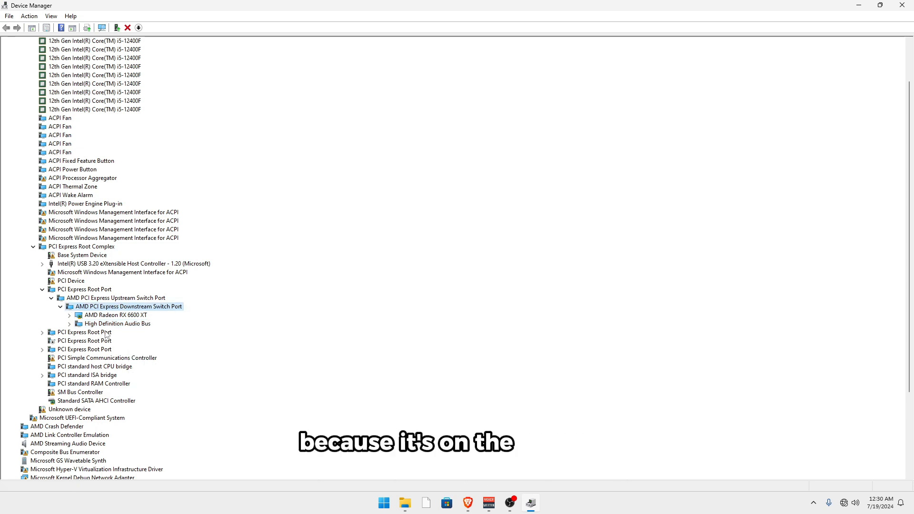
right_click(116, 323)
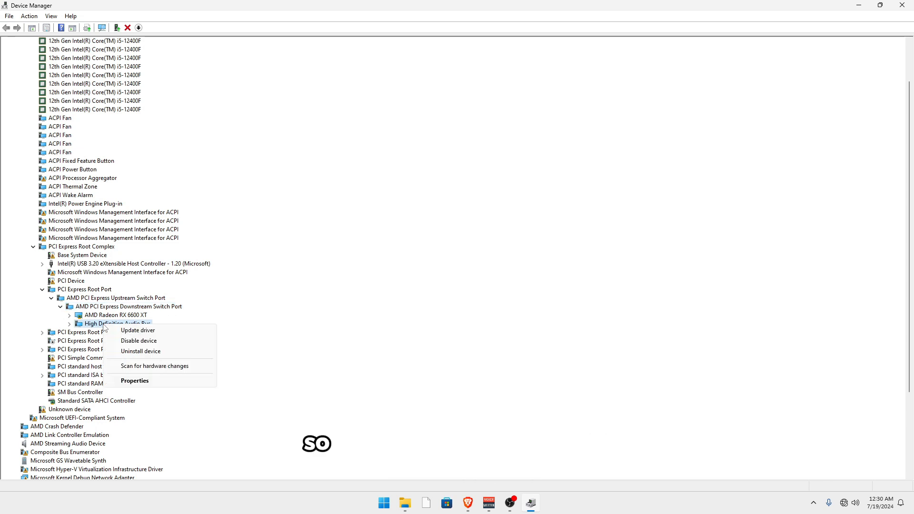
click(138, 341)
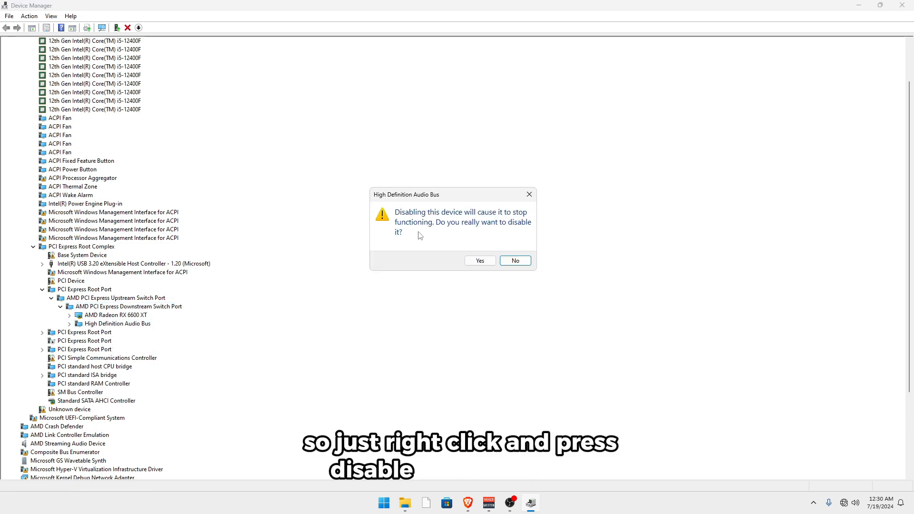